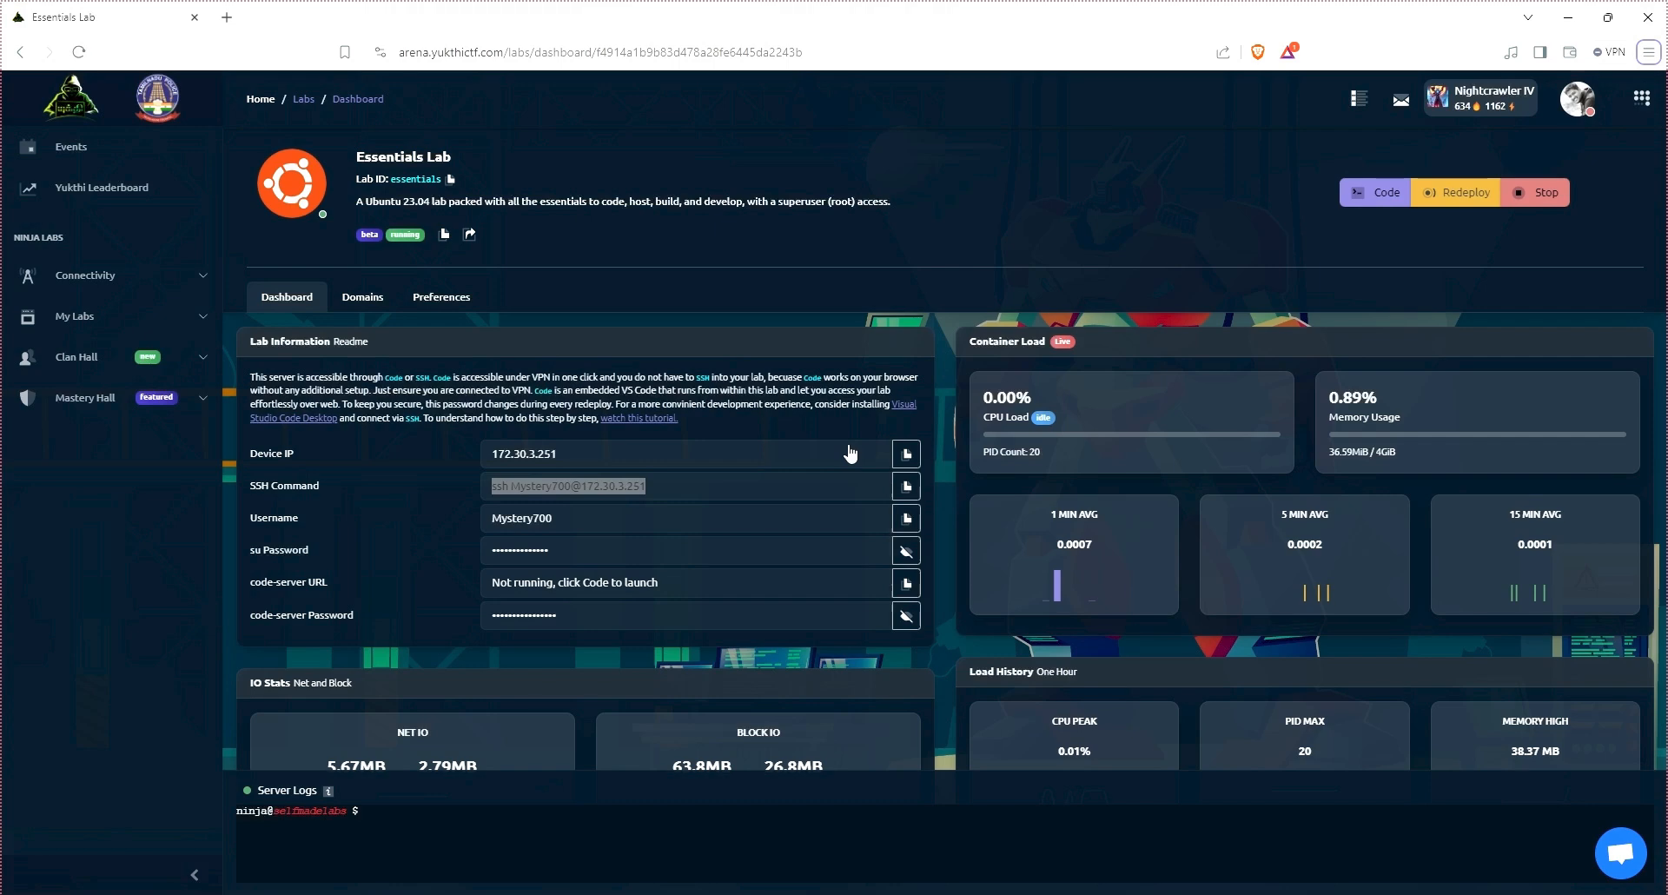
mouse_move(747, 458)
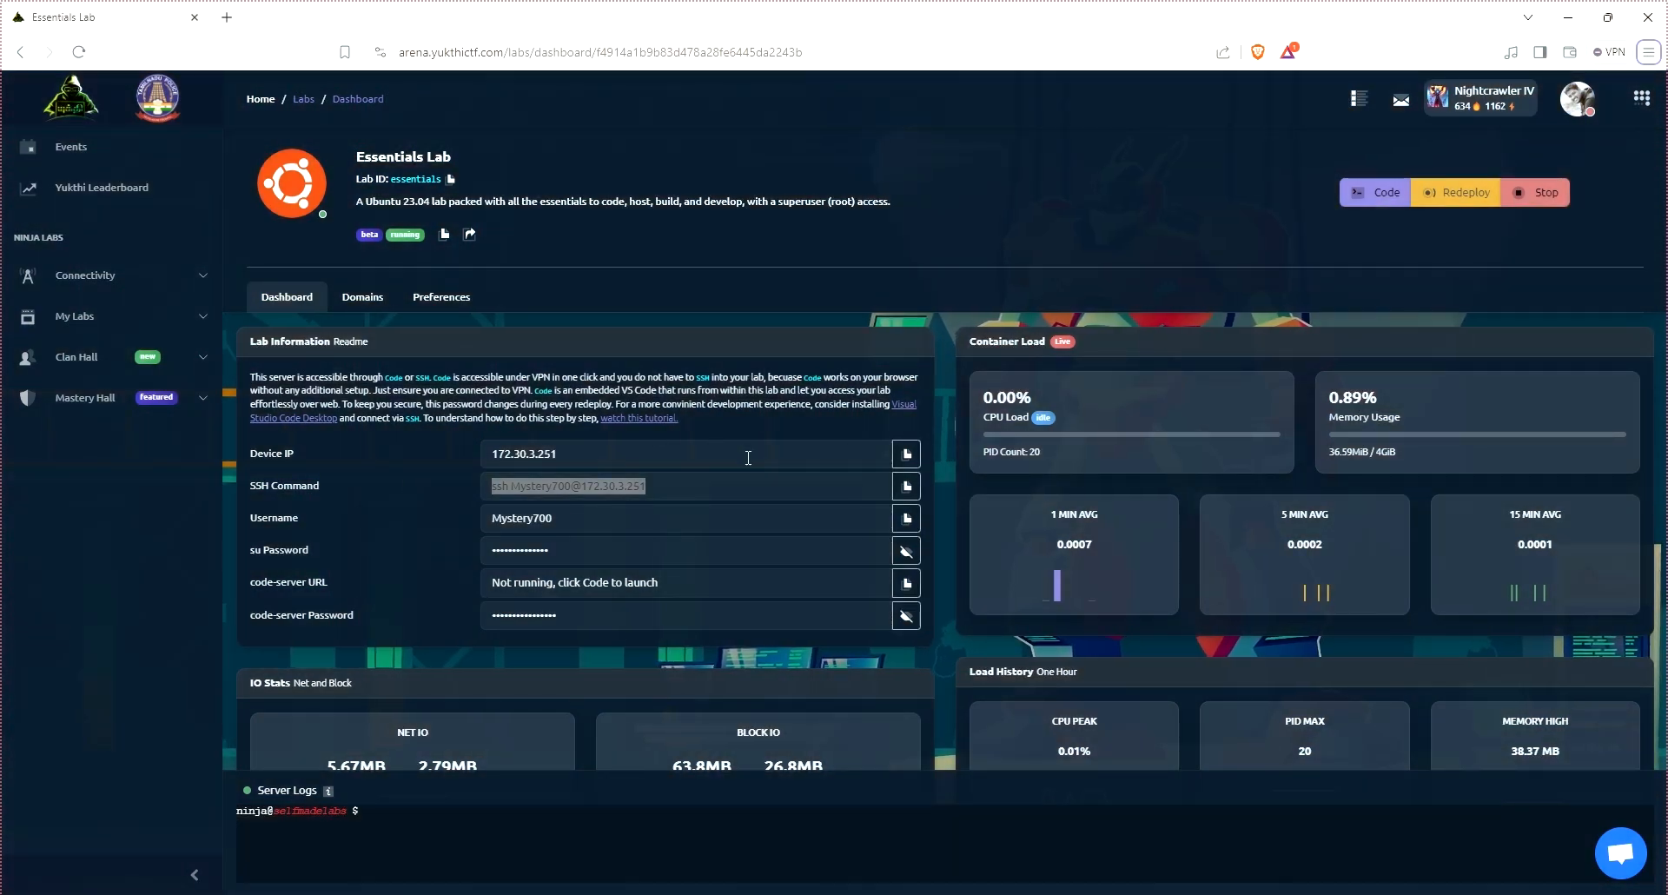
Step: Redeploy the Essentials Lab, then go to the Challenges labs list
left_click(687, 454)
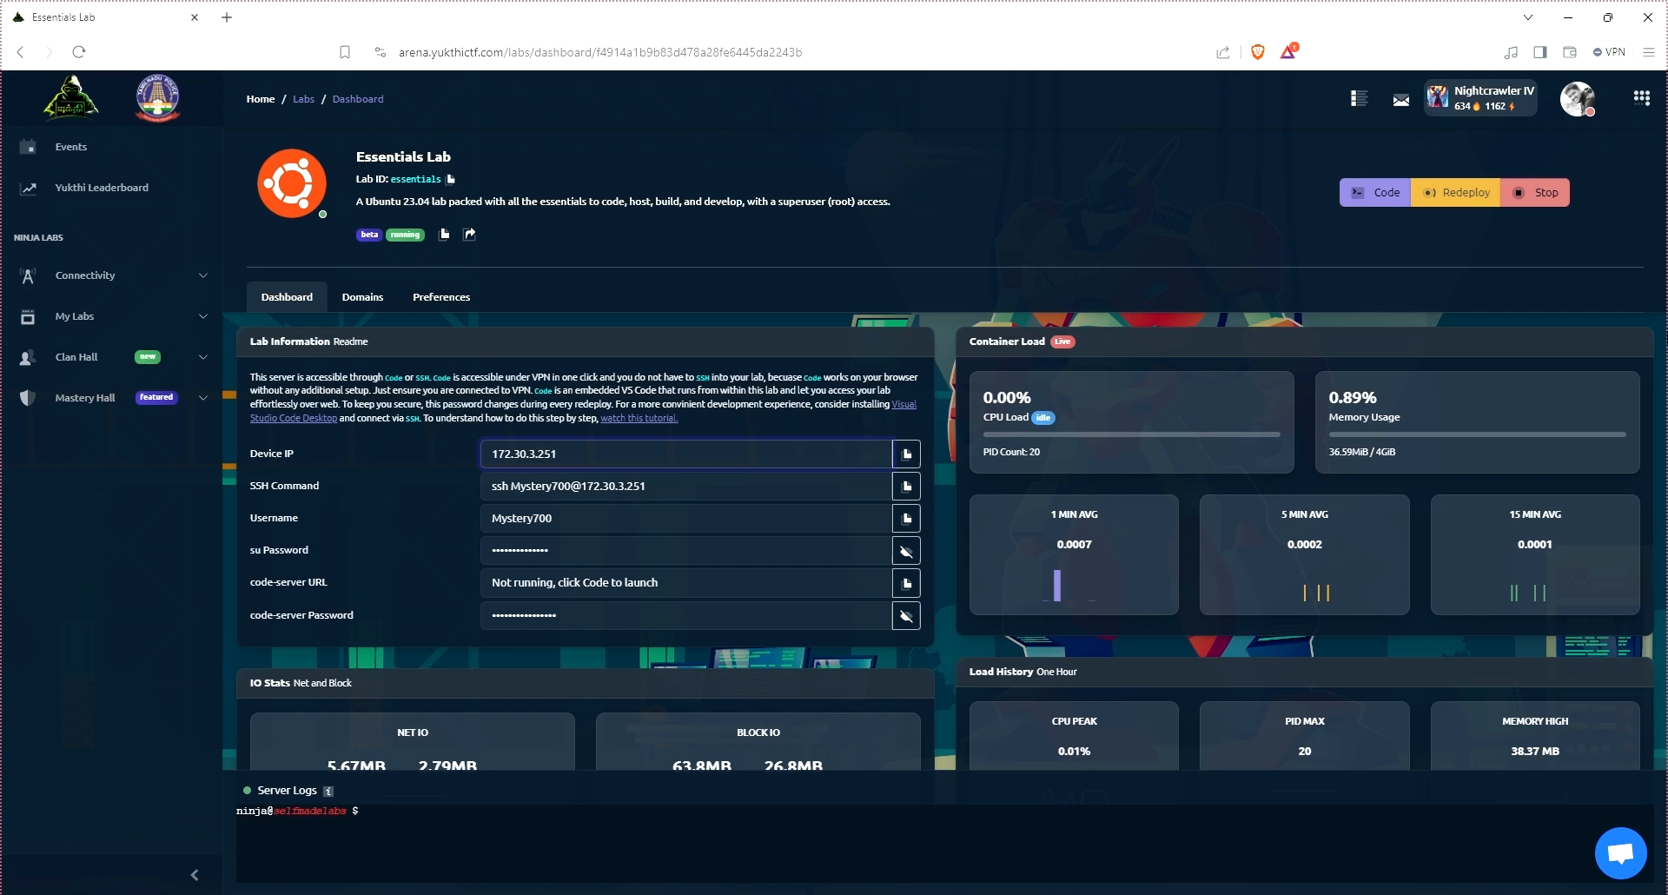
left_click(1457, 193)
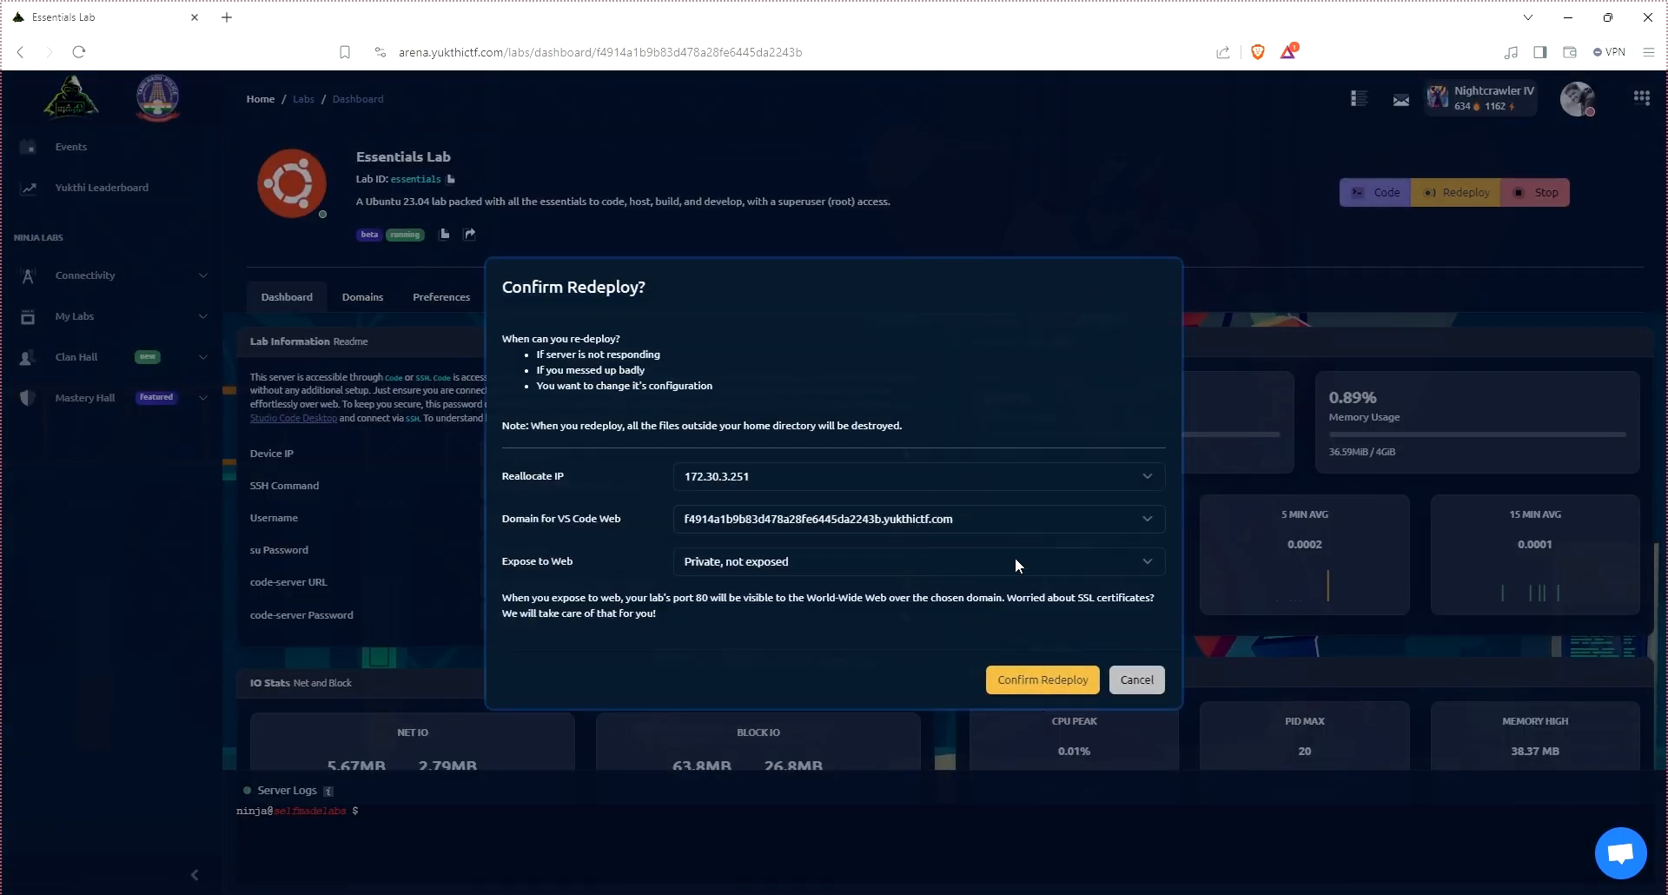
left_click(1040, 679)
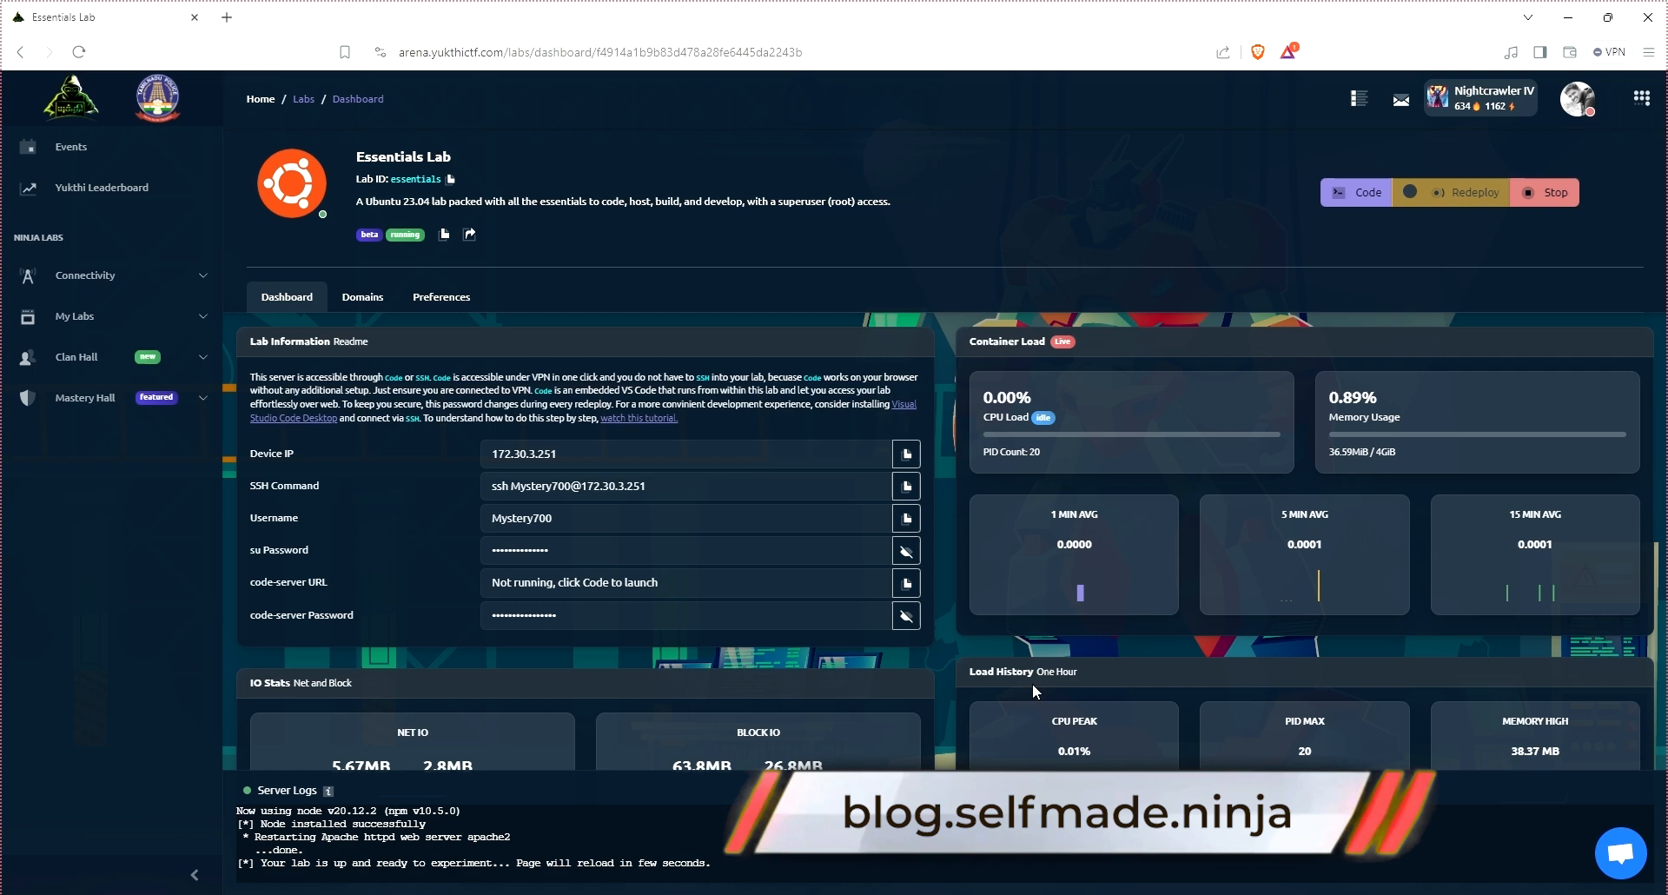
left_click(1365, 193)
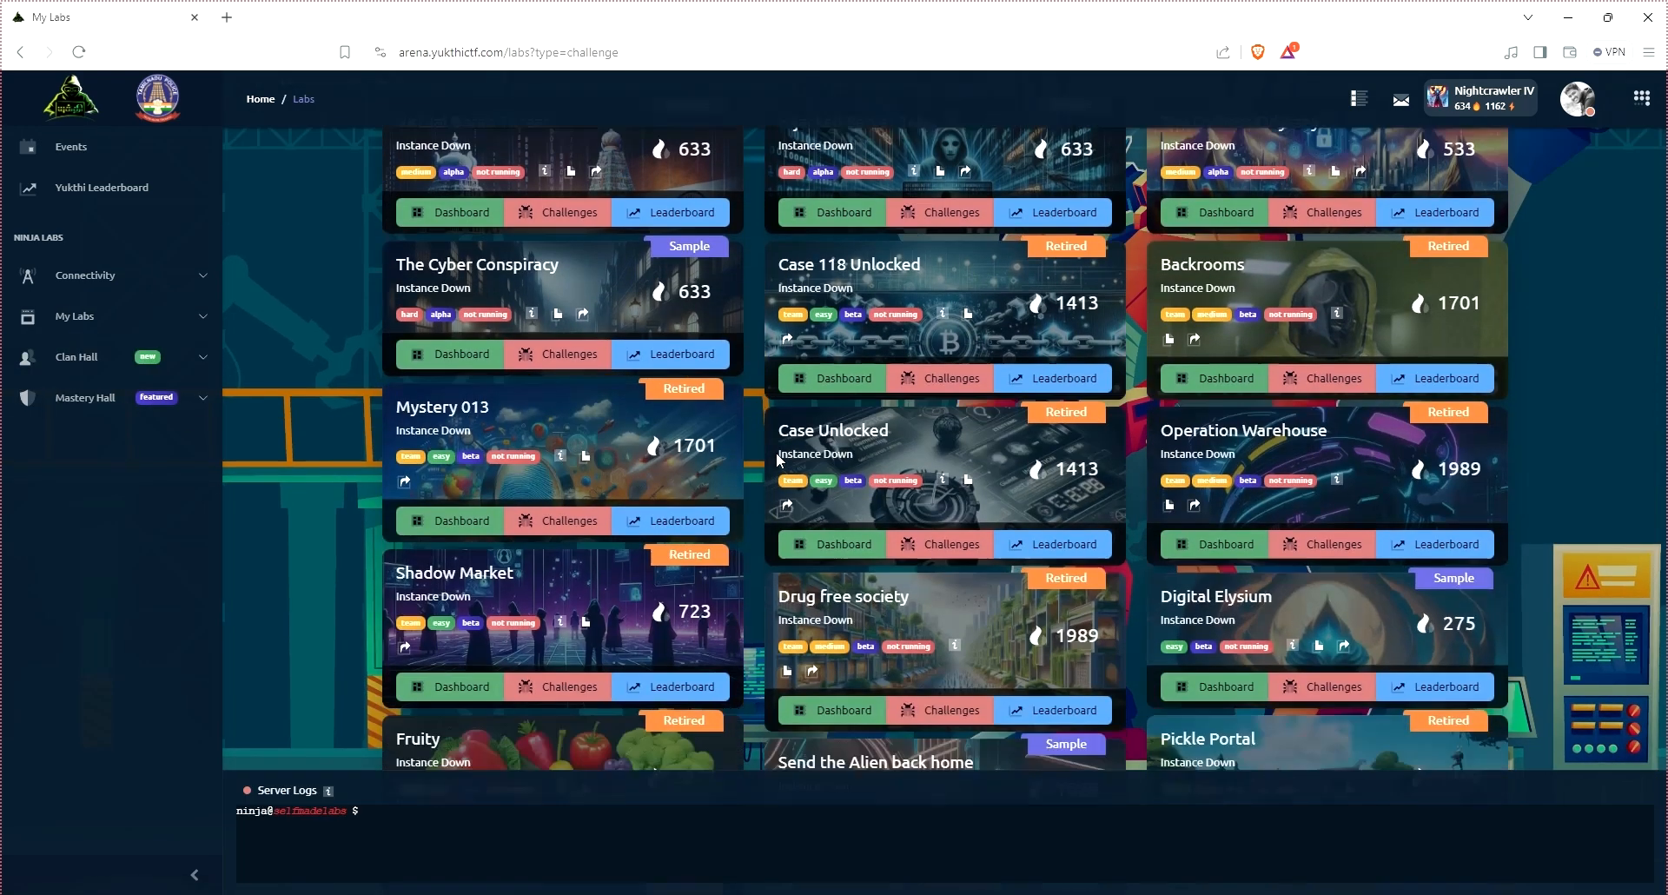
Step: Open the Yukthi Bot lab and deploy it
scroll("down", 3)
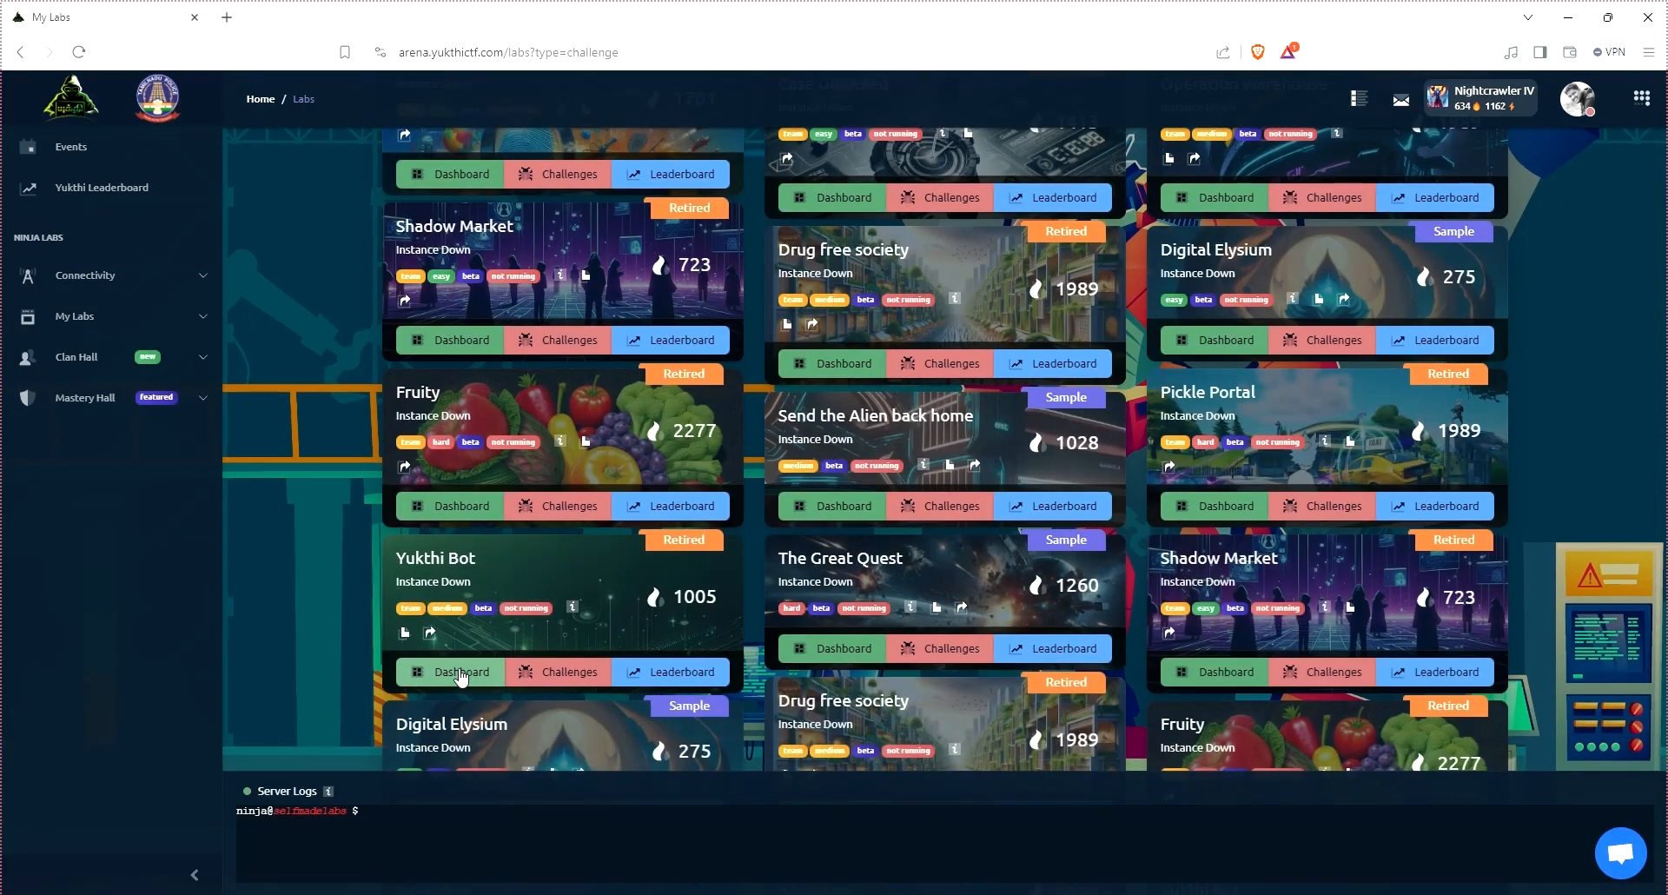
left_click(457, 672)
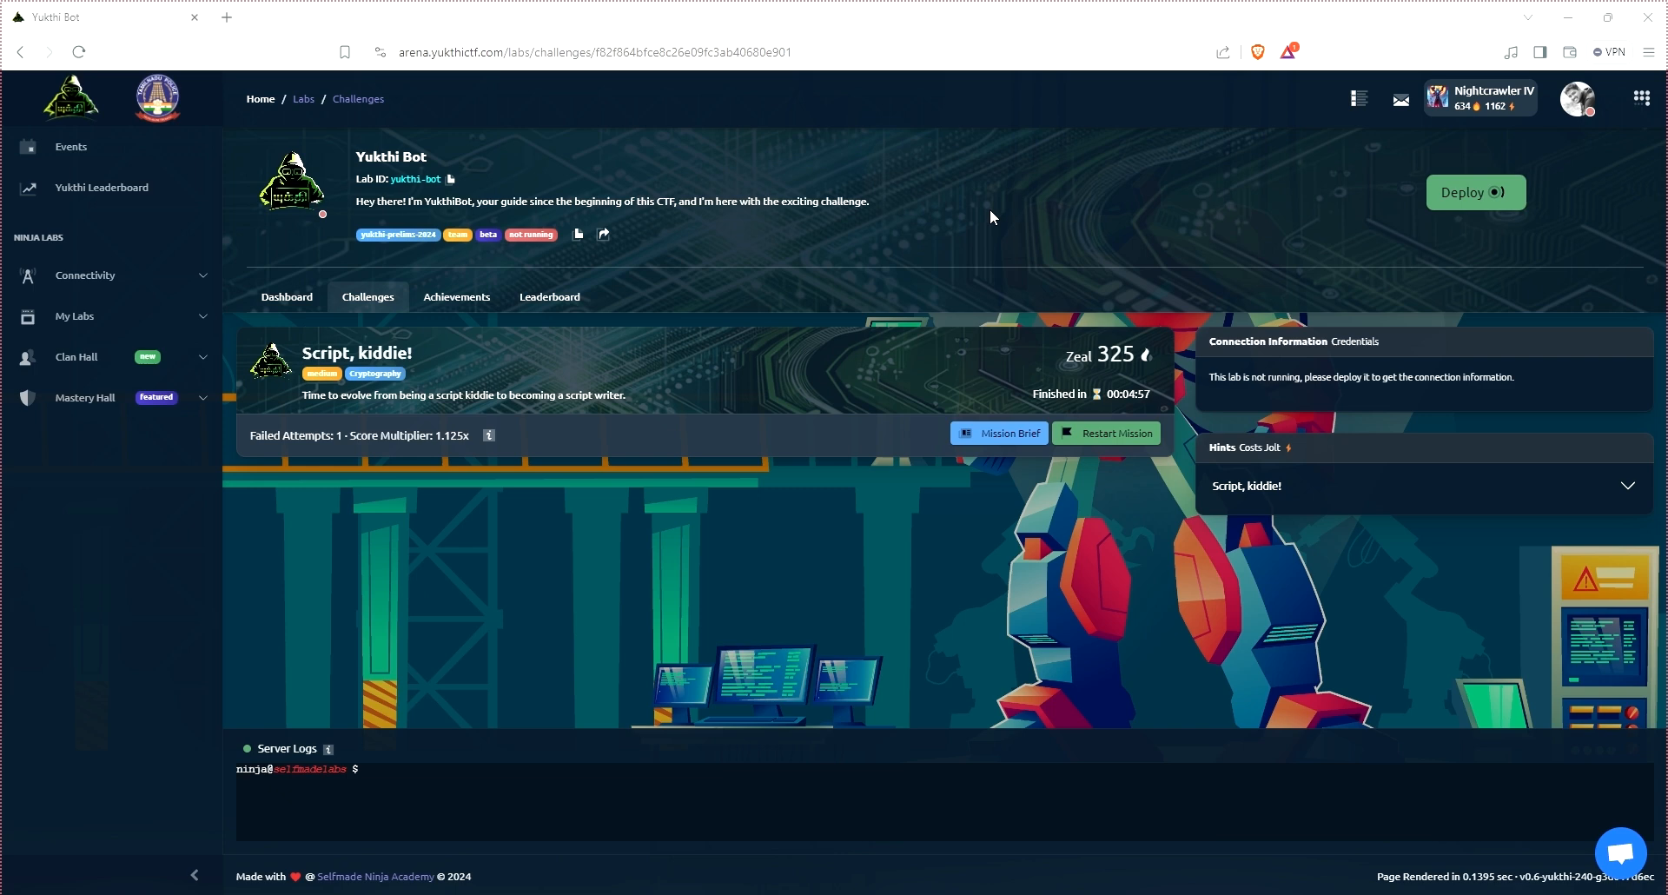
left_click(1475, 193)
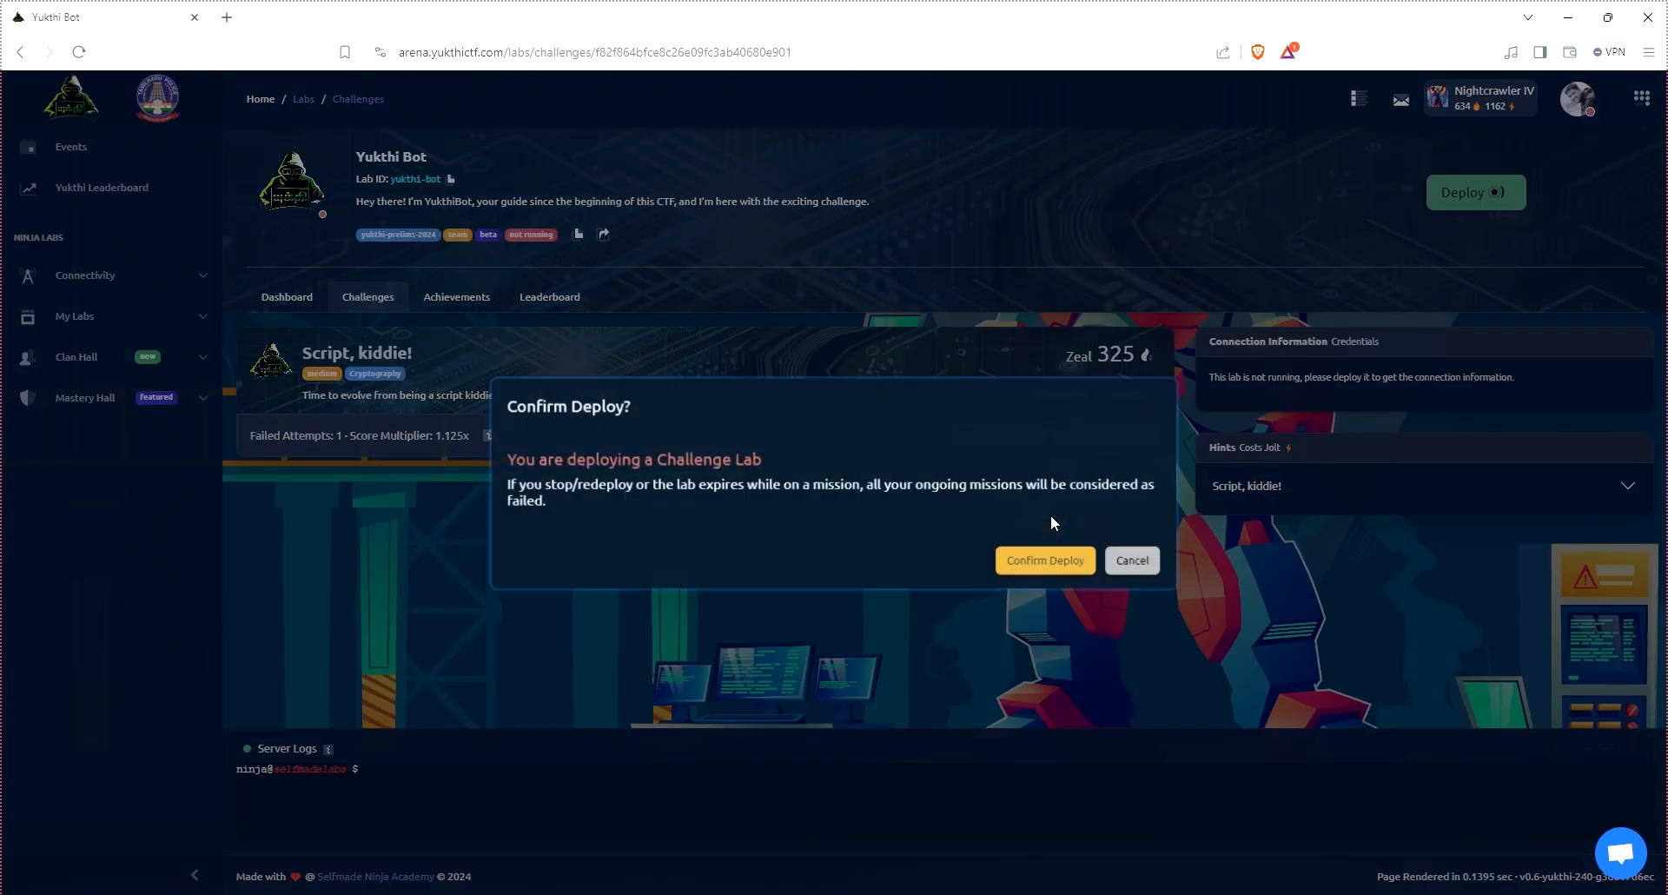
left_click(1044, 560)
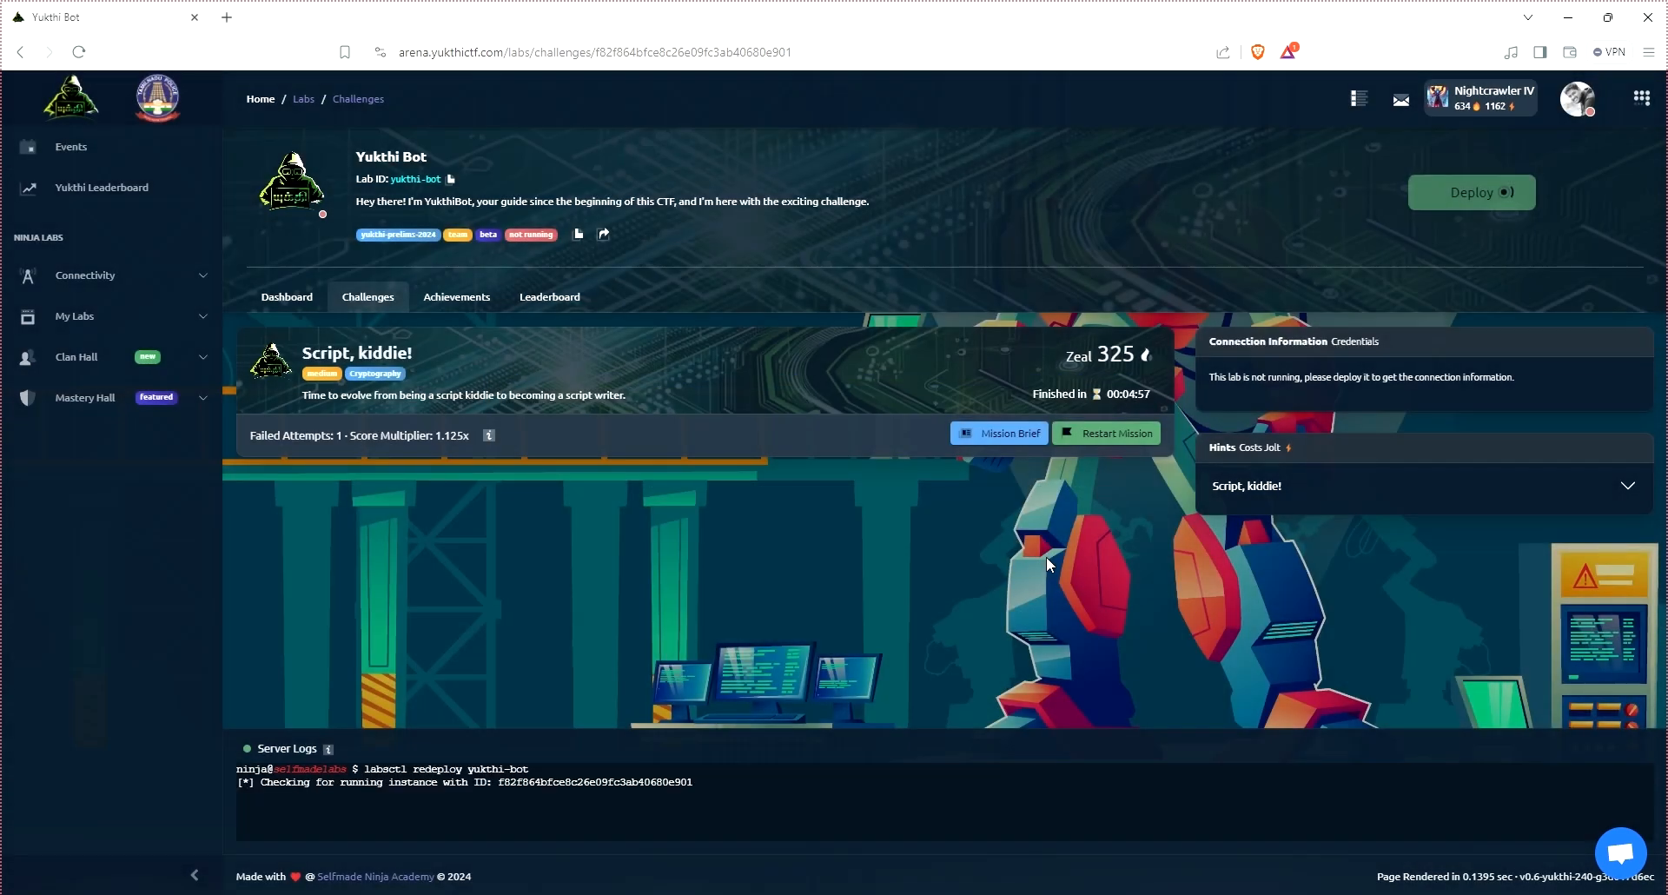
Step: Restart the Script, kiddie! mission and acknowledge the mission brief
left_click(1471, 193)
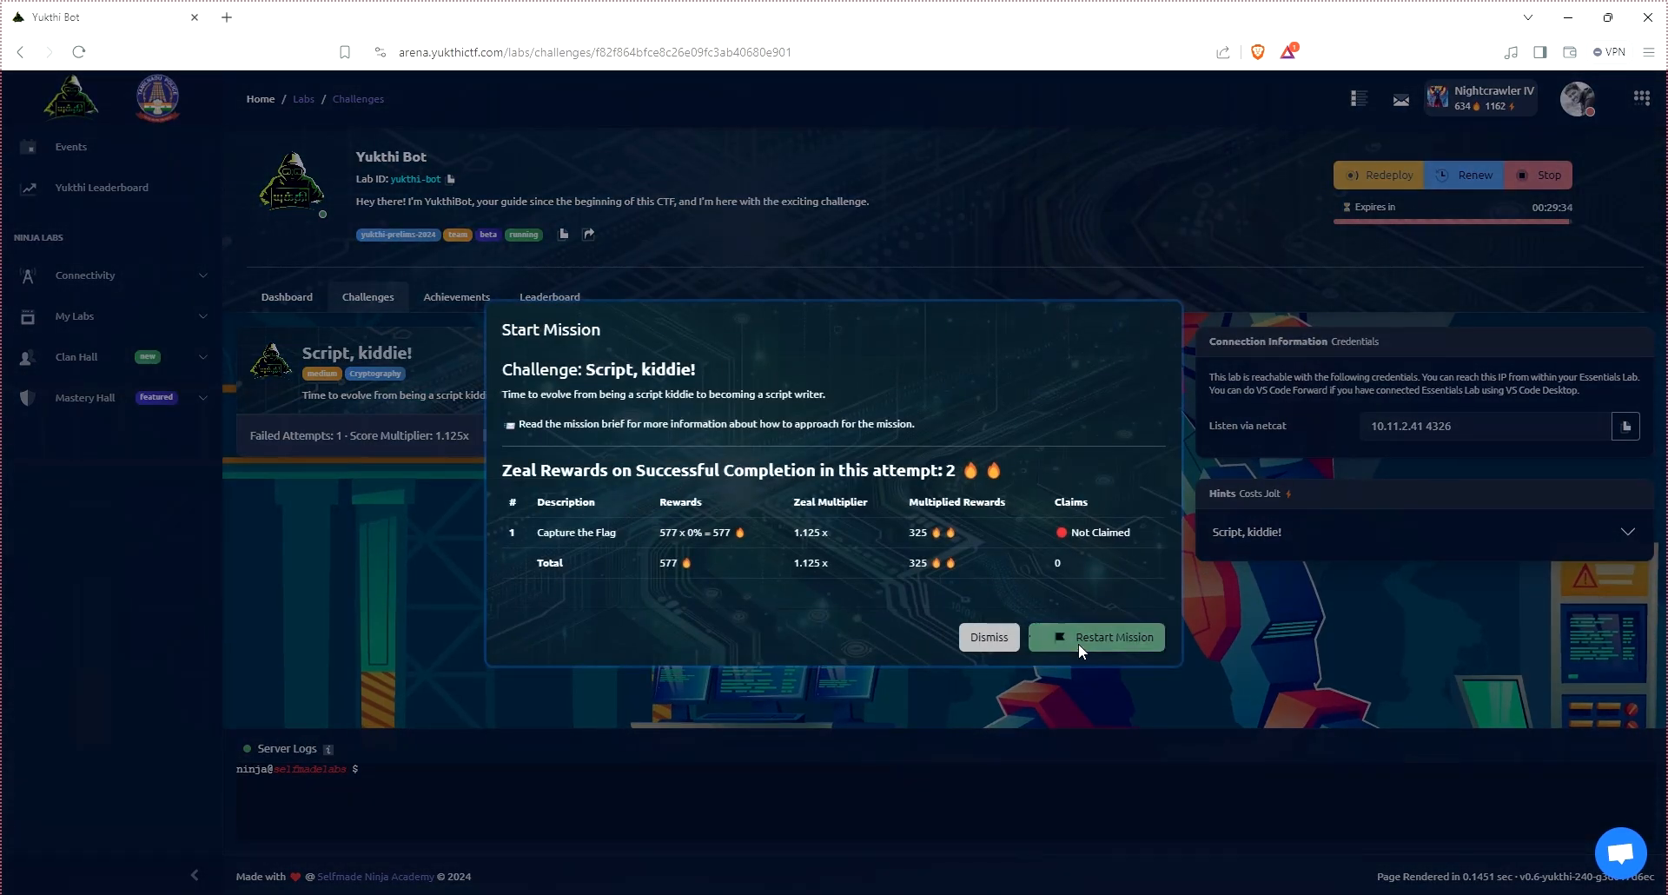
left_click(1098, 638)
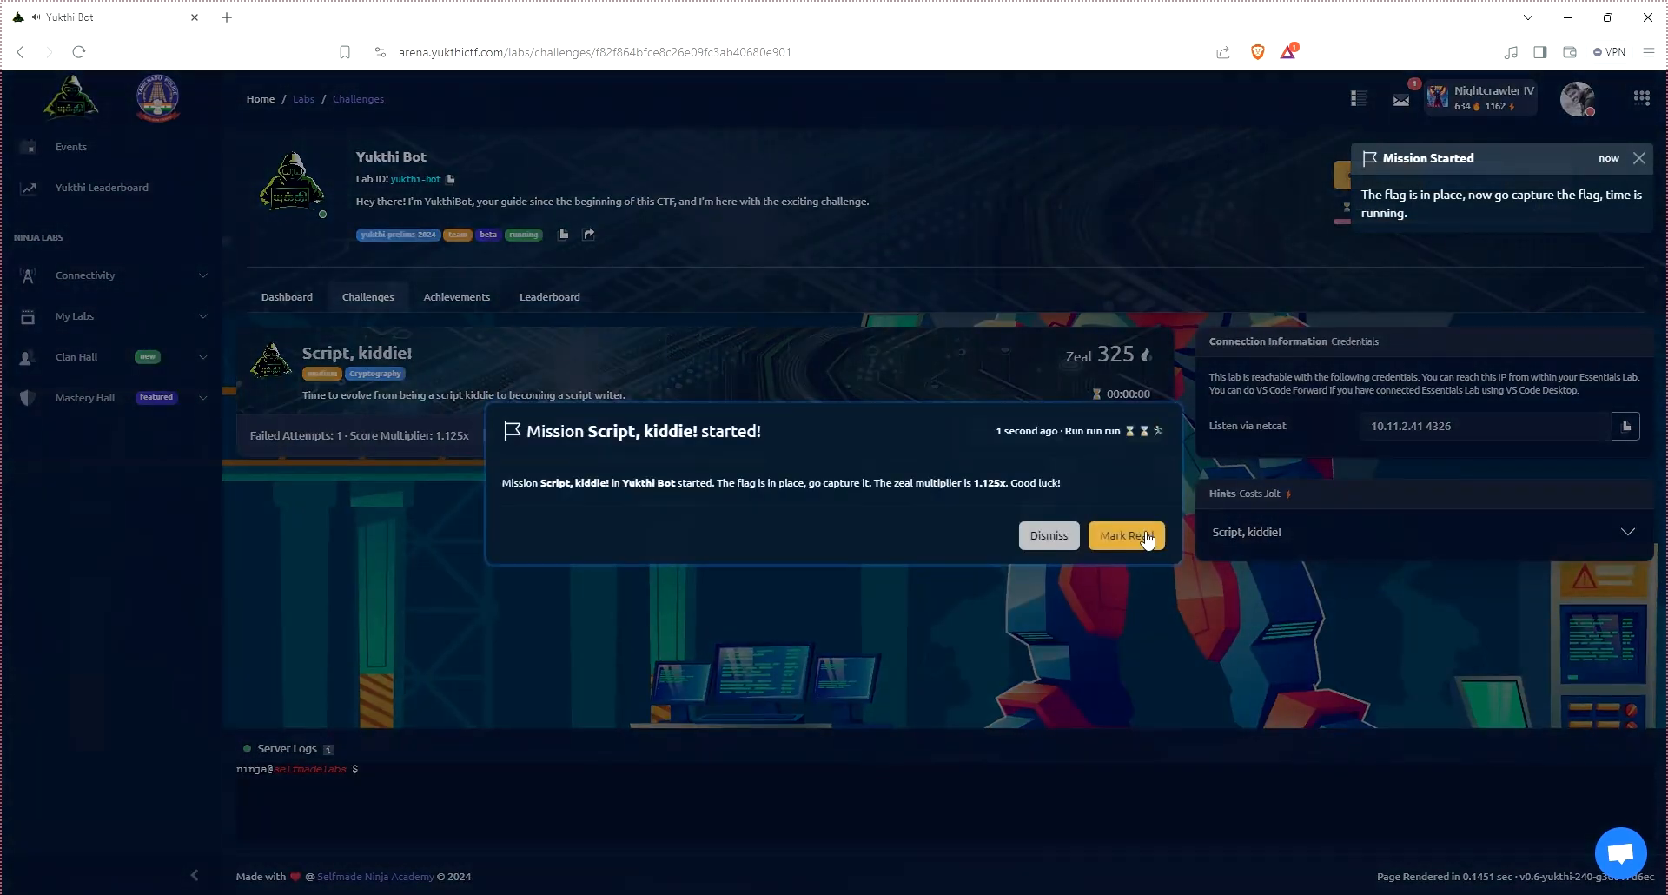
left_click(1124, 535)
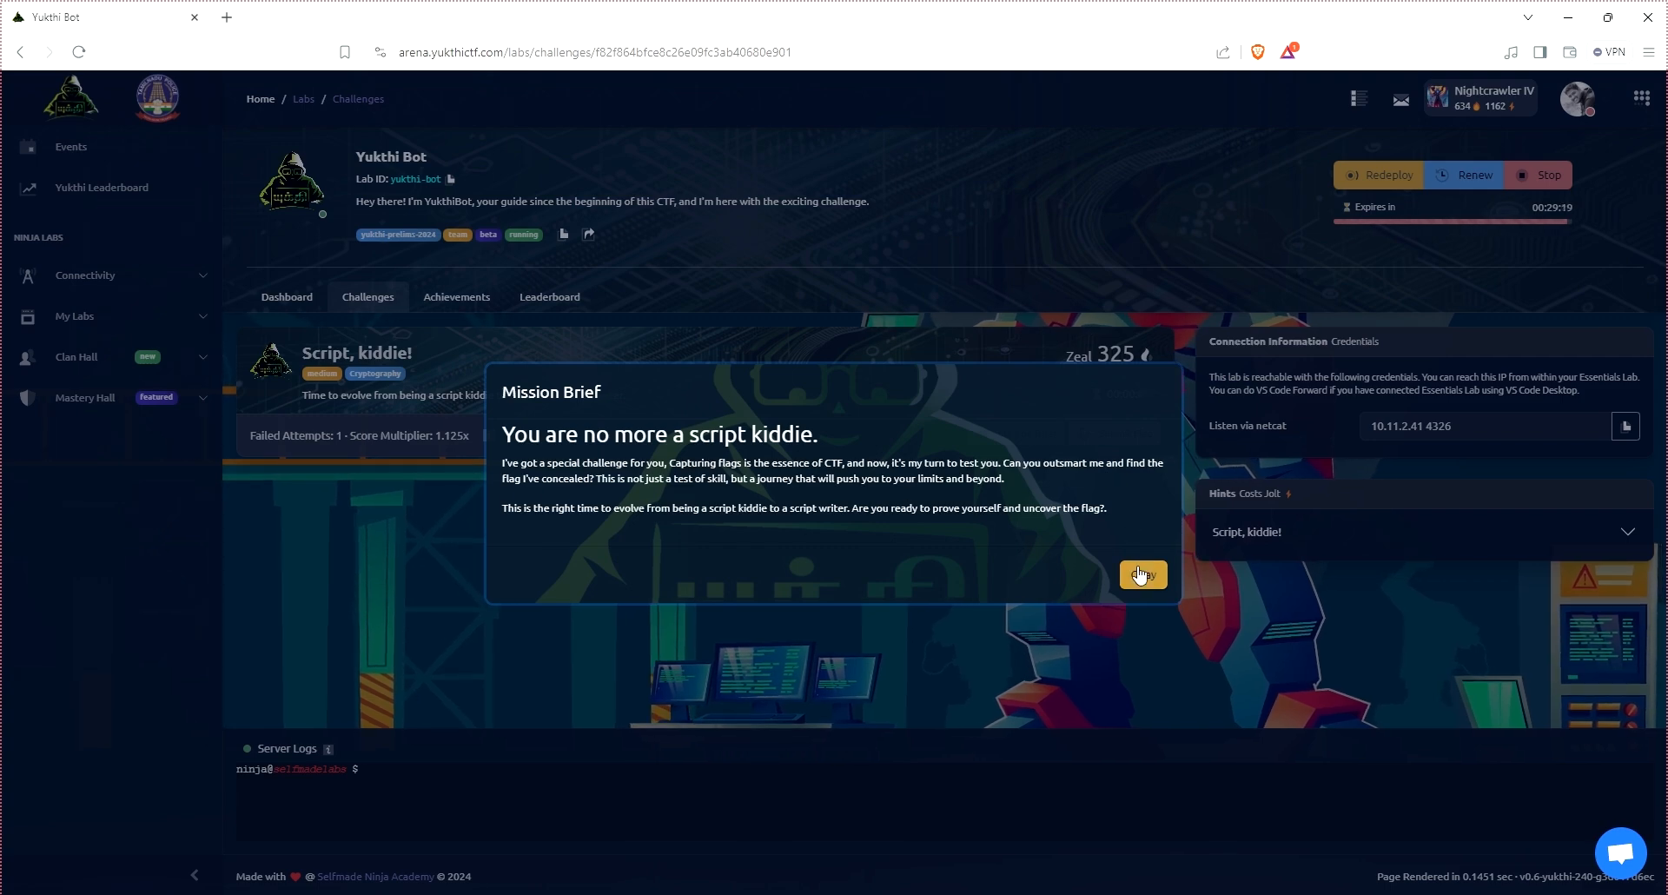
left_click(1141, 574)
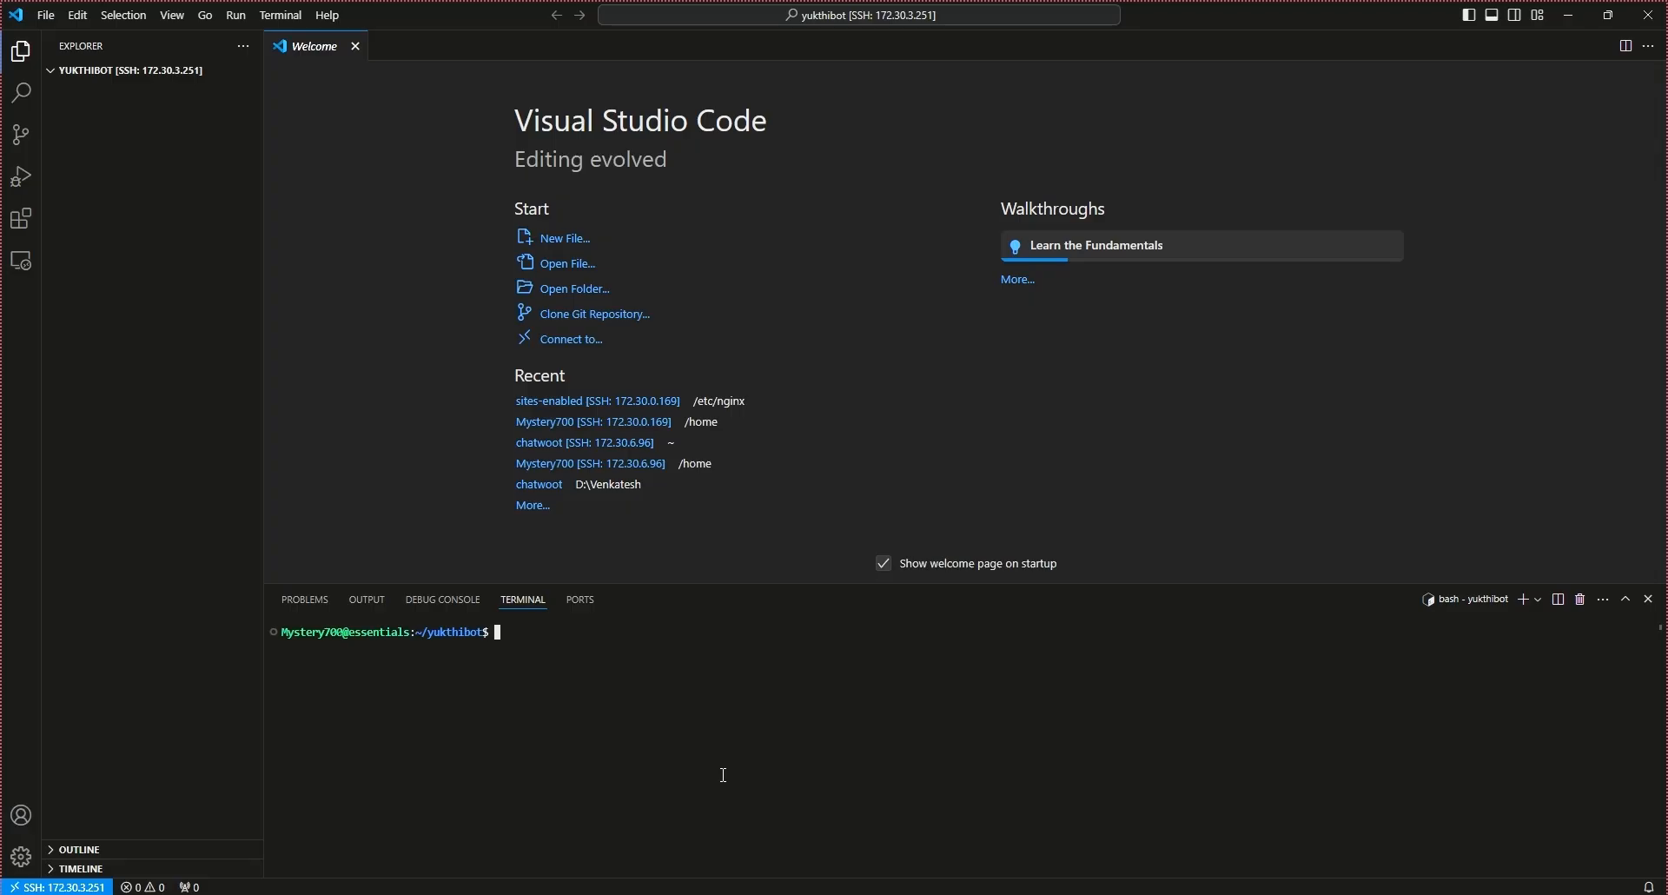
Step: Chat with the bot via nc 10.11.2.41 4326, then exit the session
type("nc 10.11.2.41 4326")
type("start")
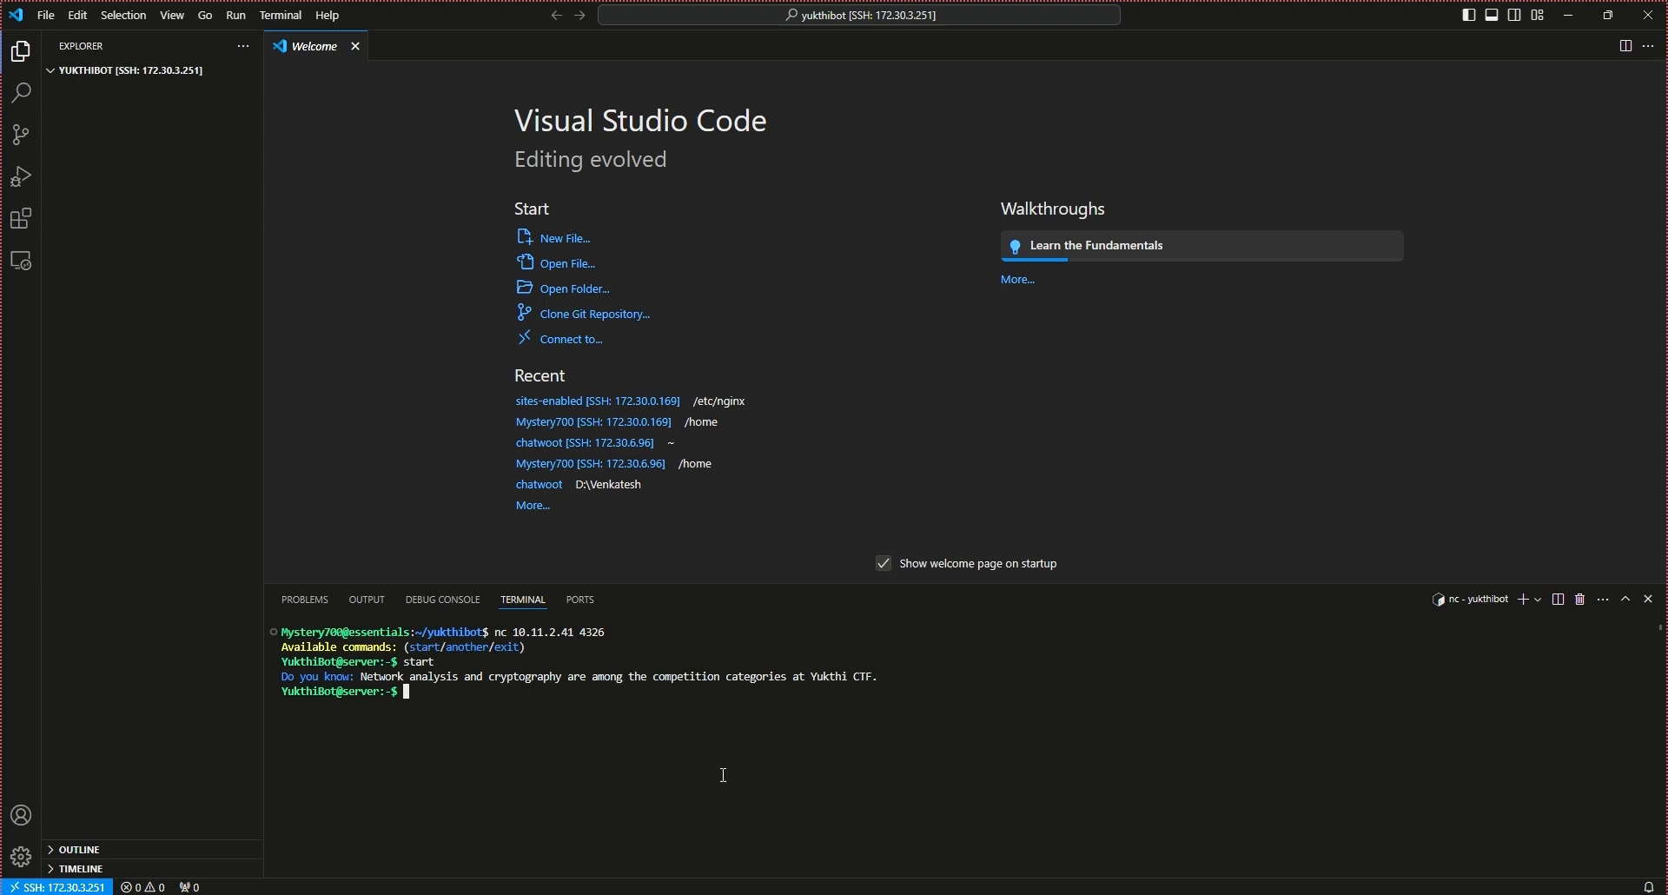
type("another")
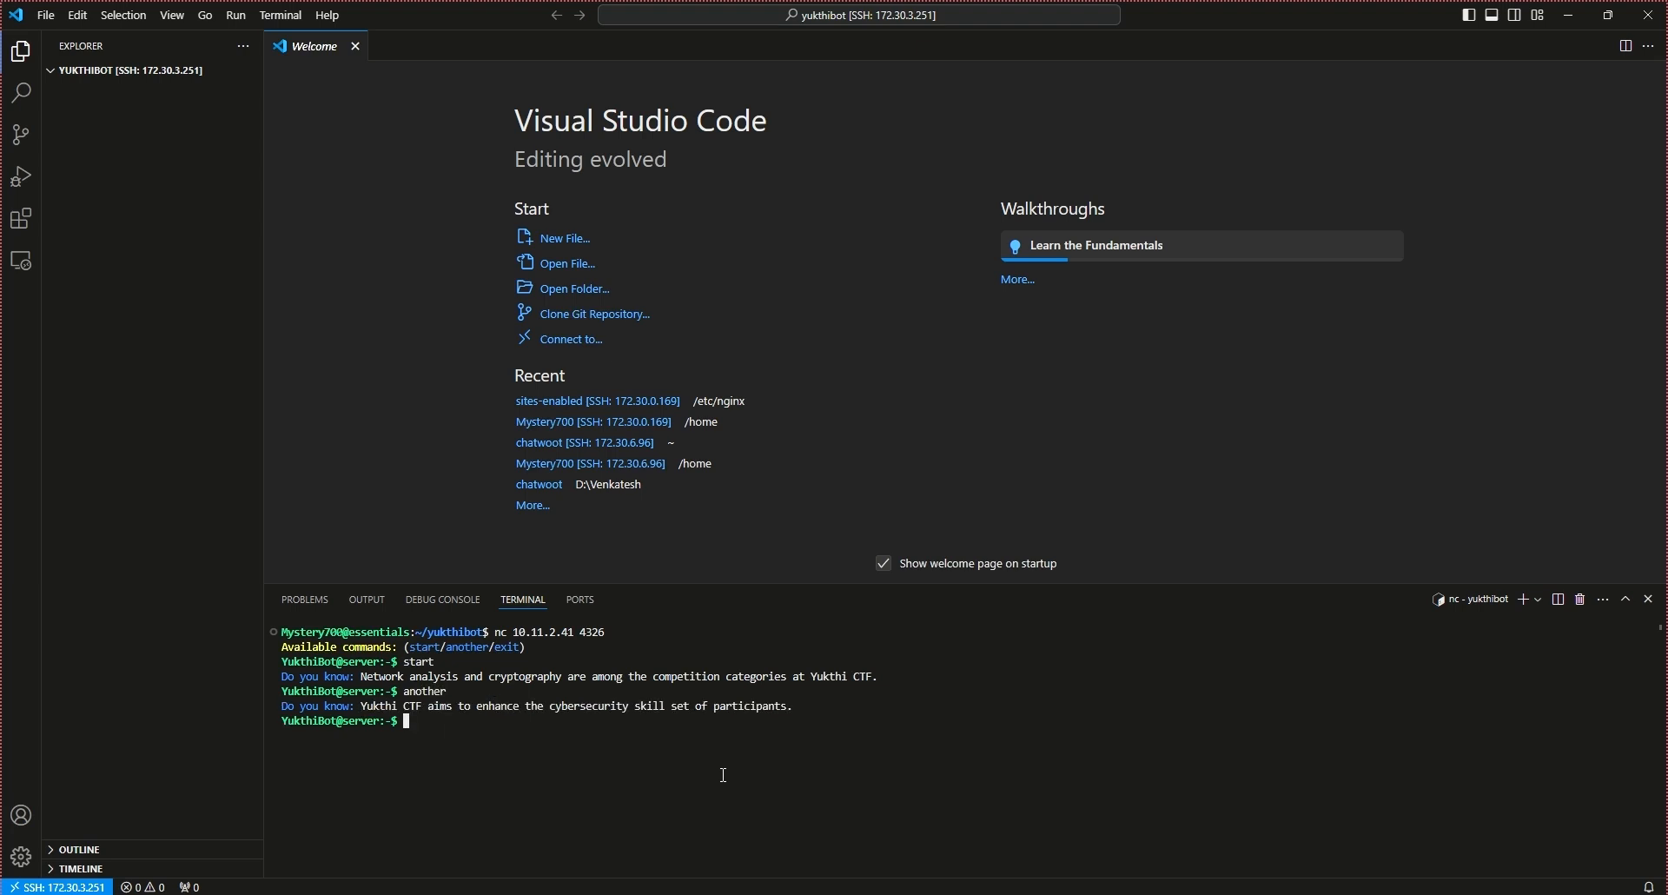
type("clear")
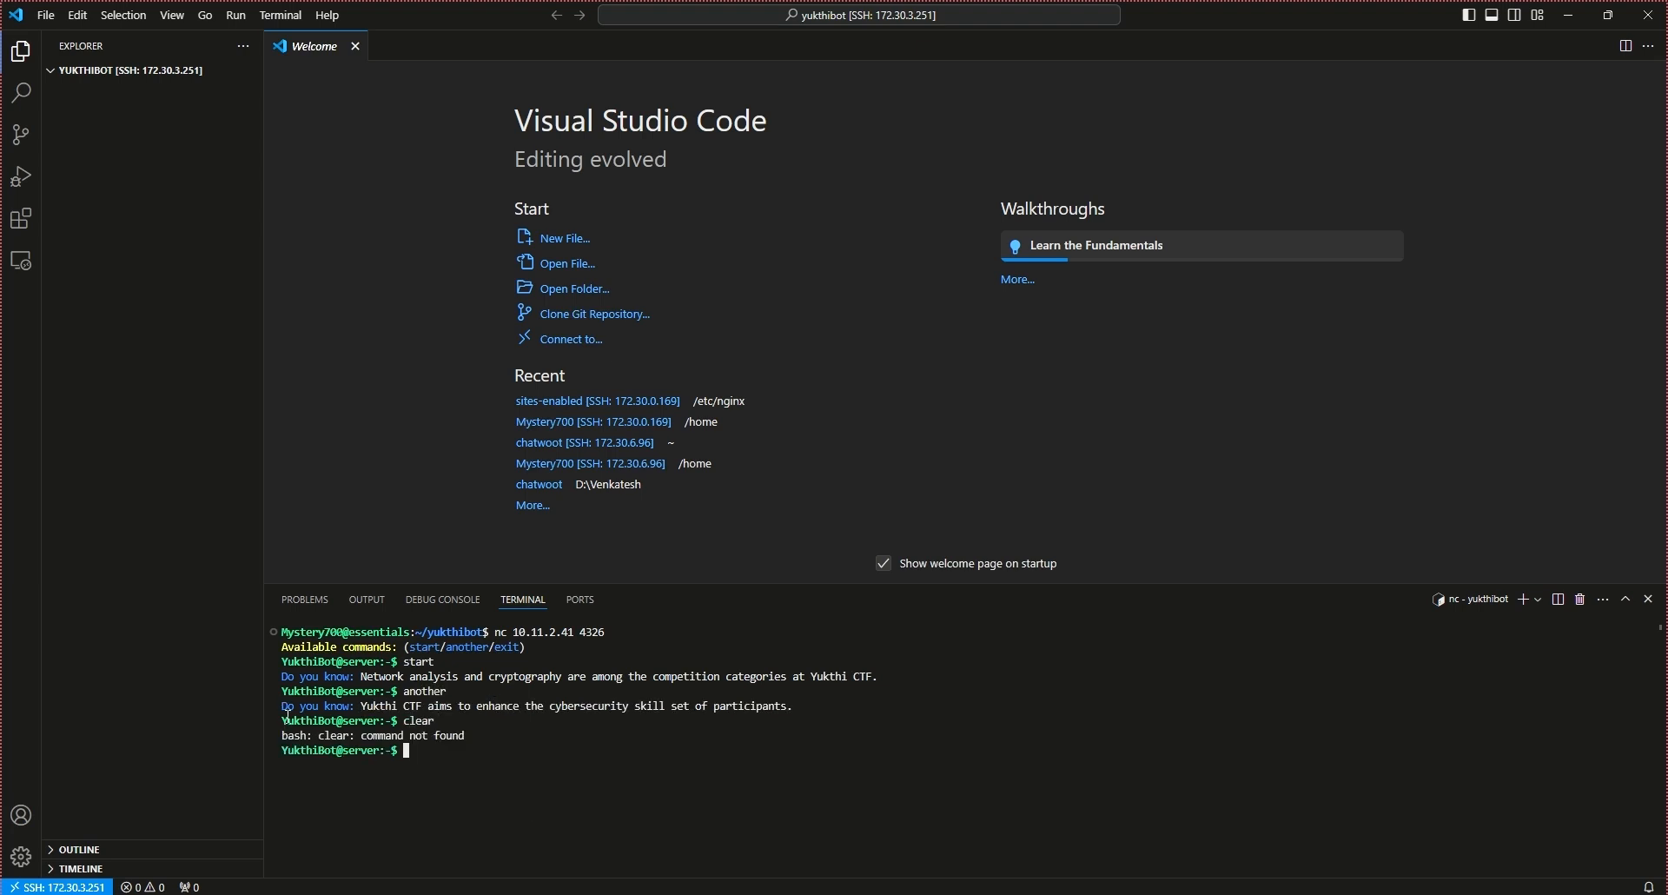
mouse_move(712, 811)
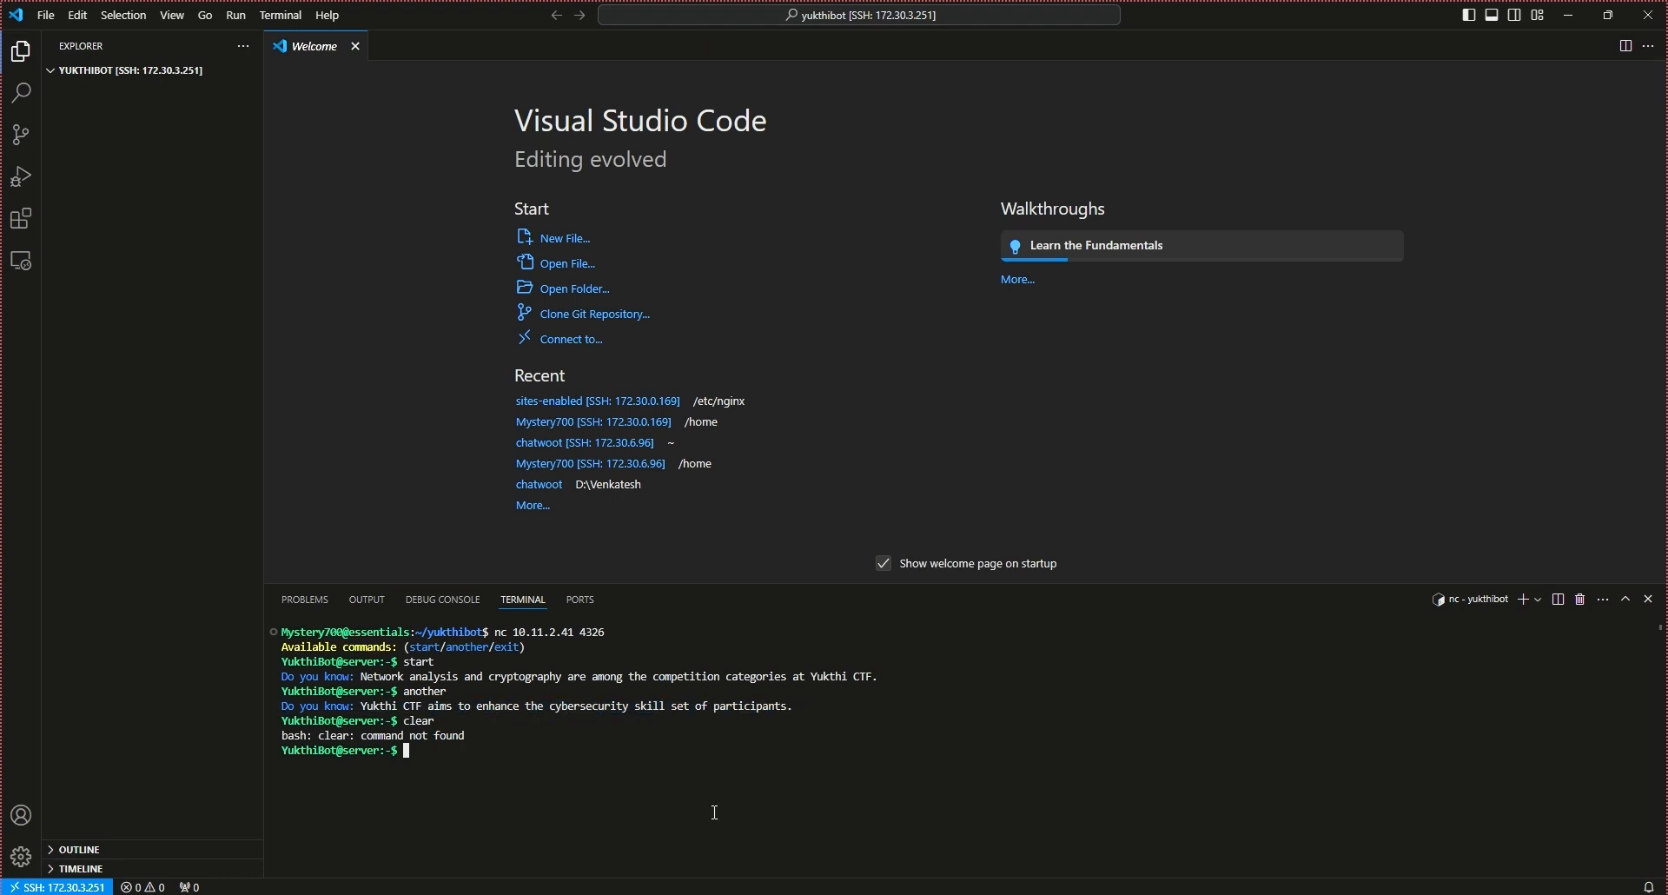
type("echo")
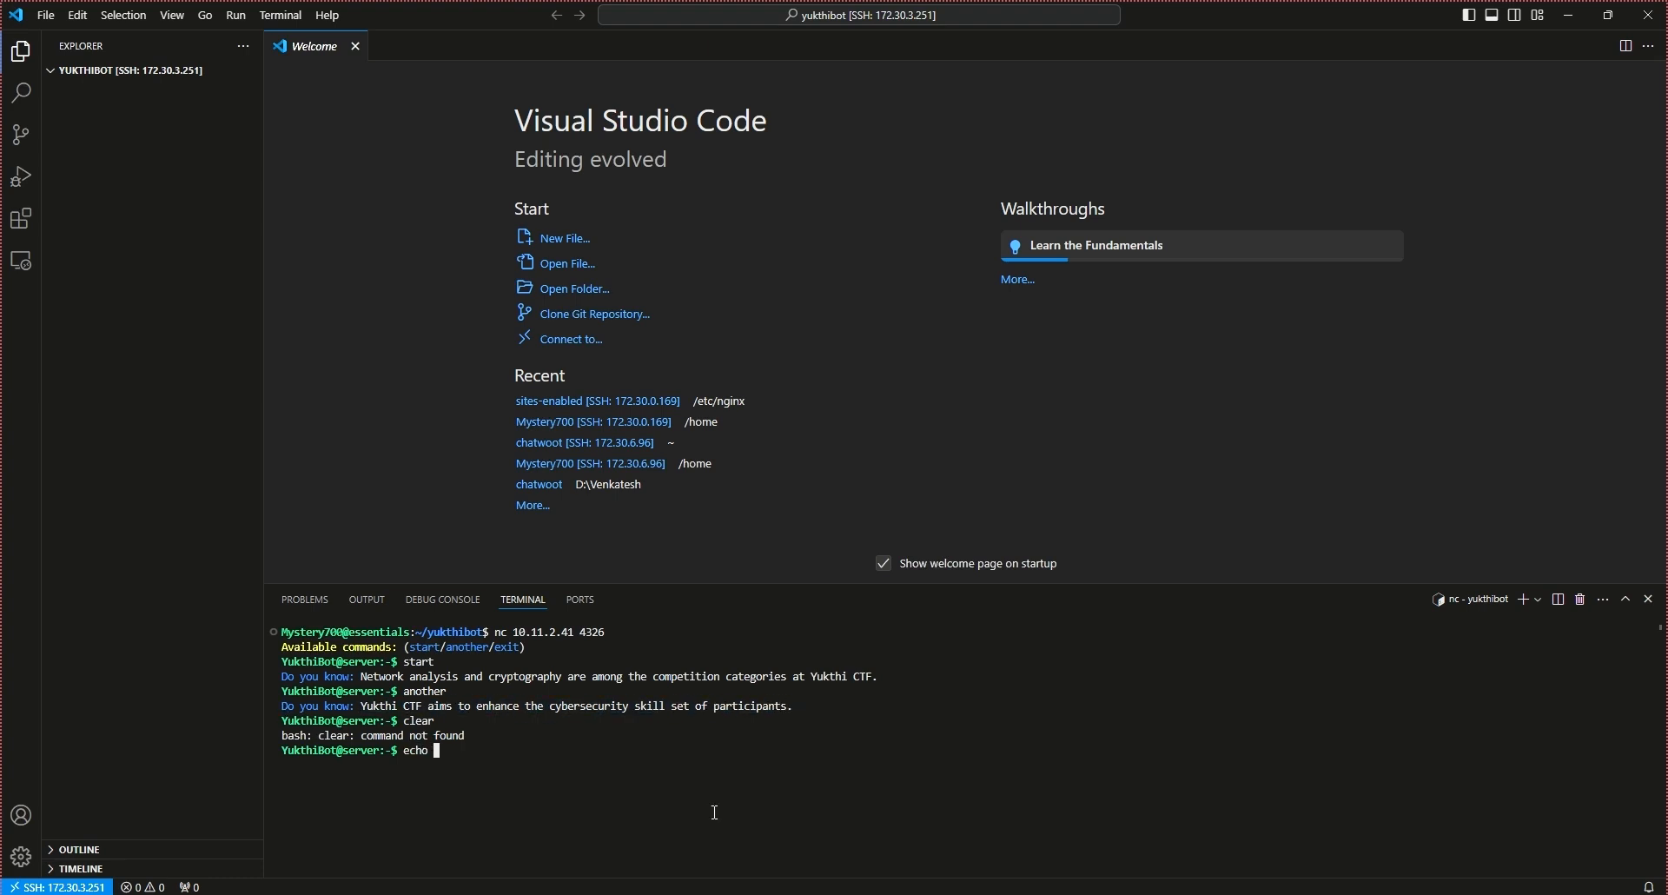
type("nano")
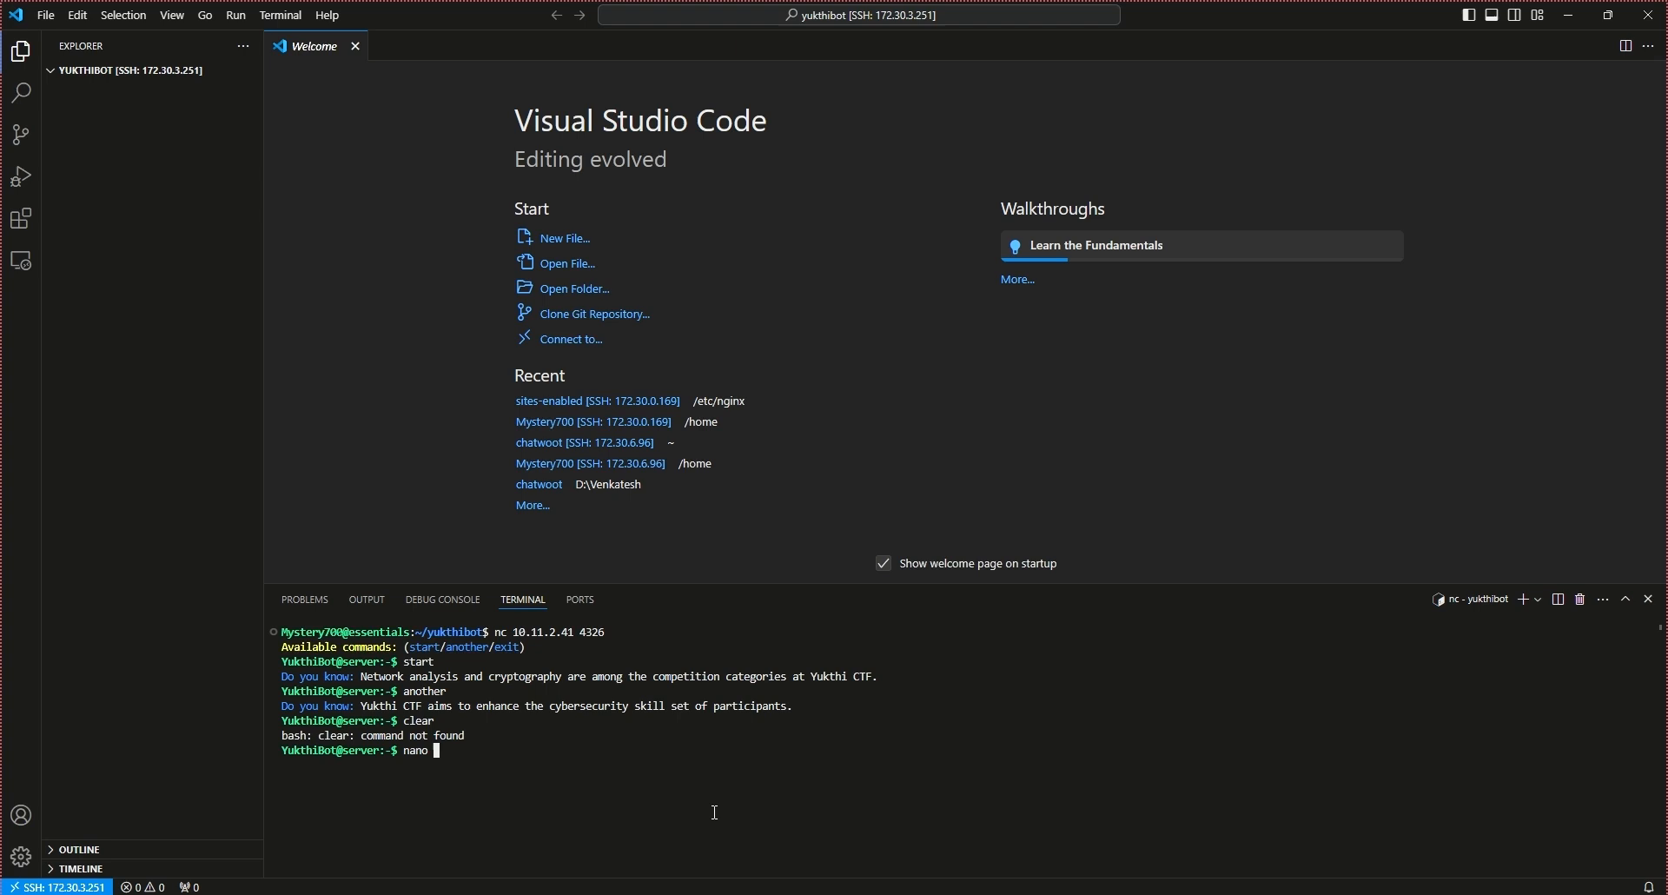
type("exit")
type("nan")
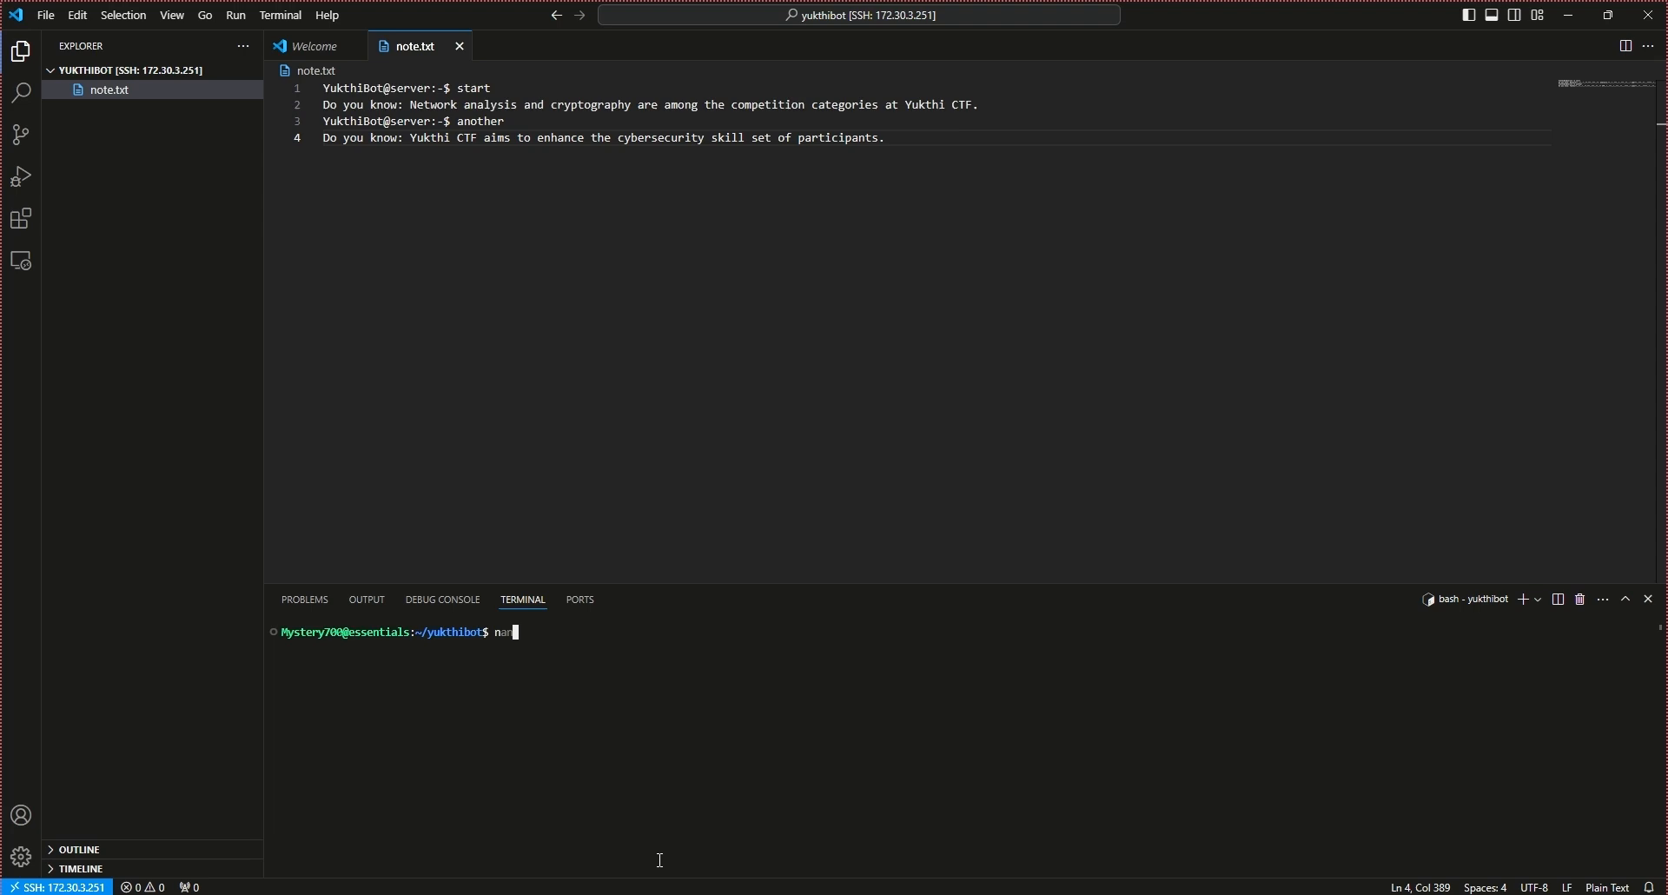
Step: Copy the fourth line of note.txt into a new nano file named test
type("o")
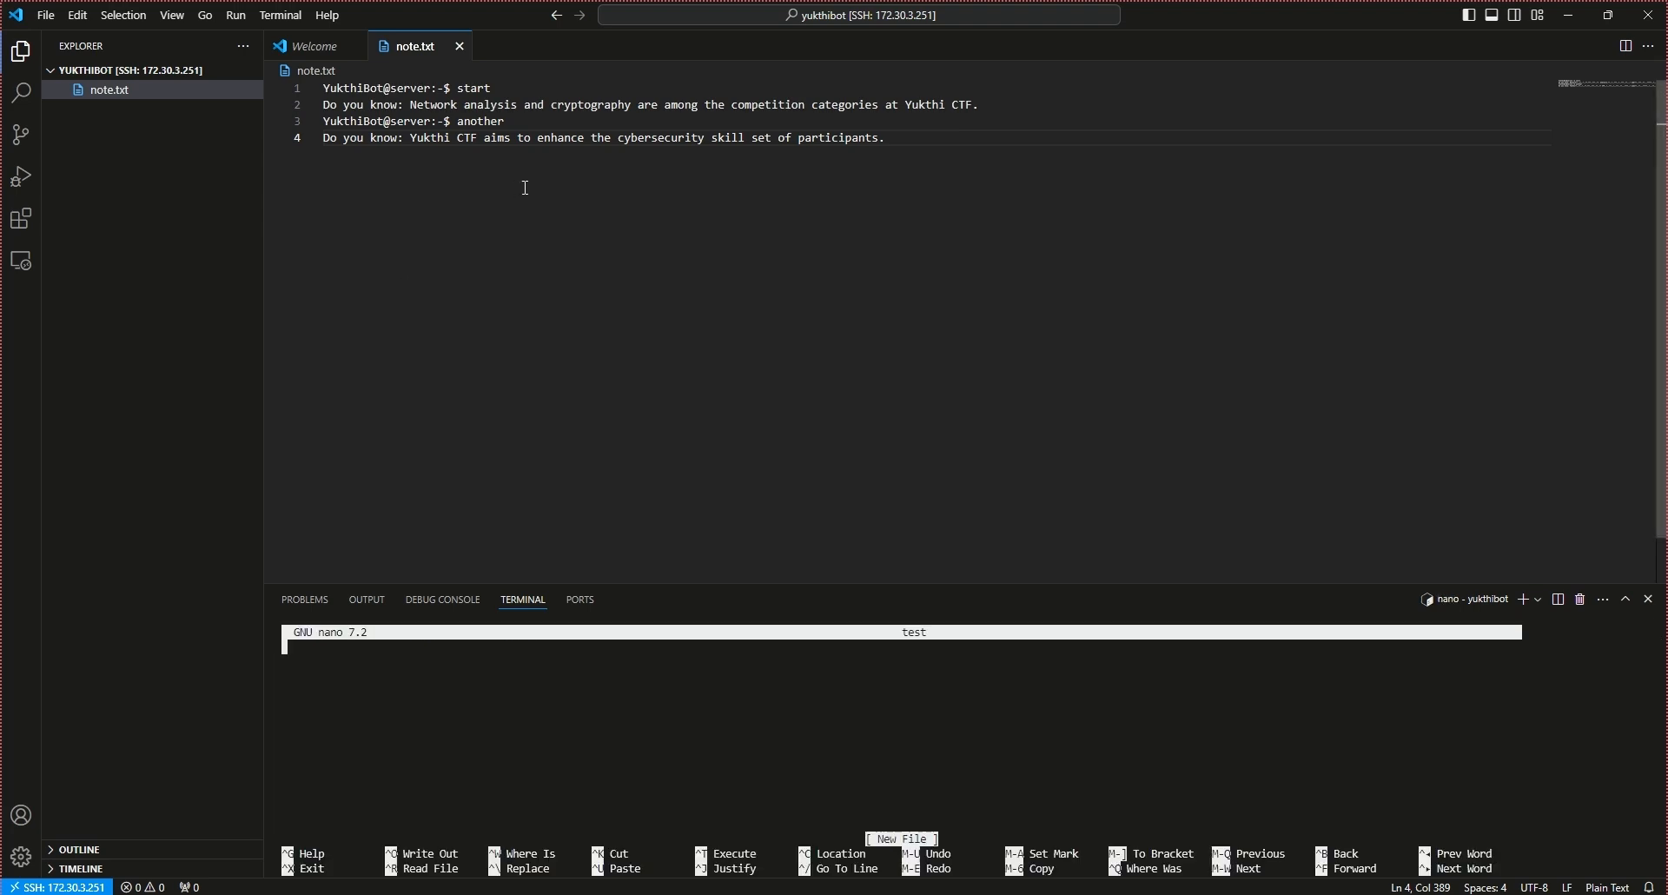
triple_click(601, 138)
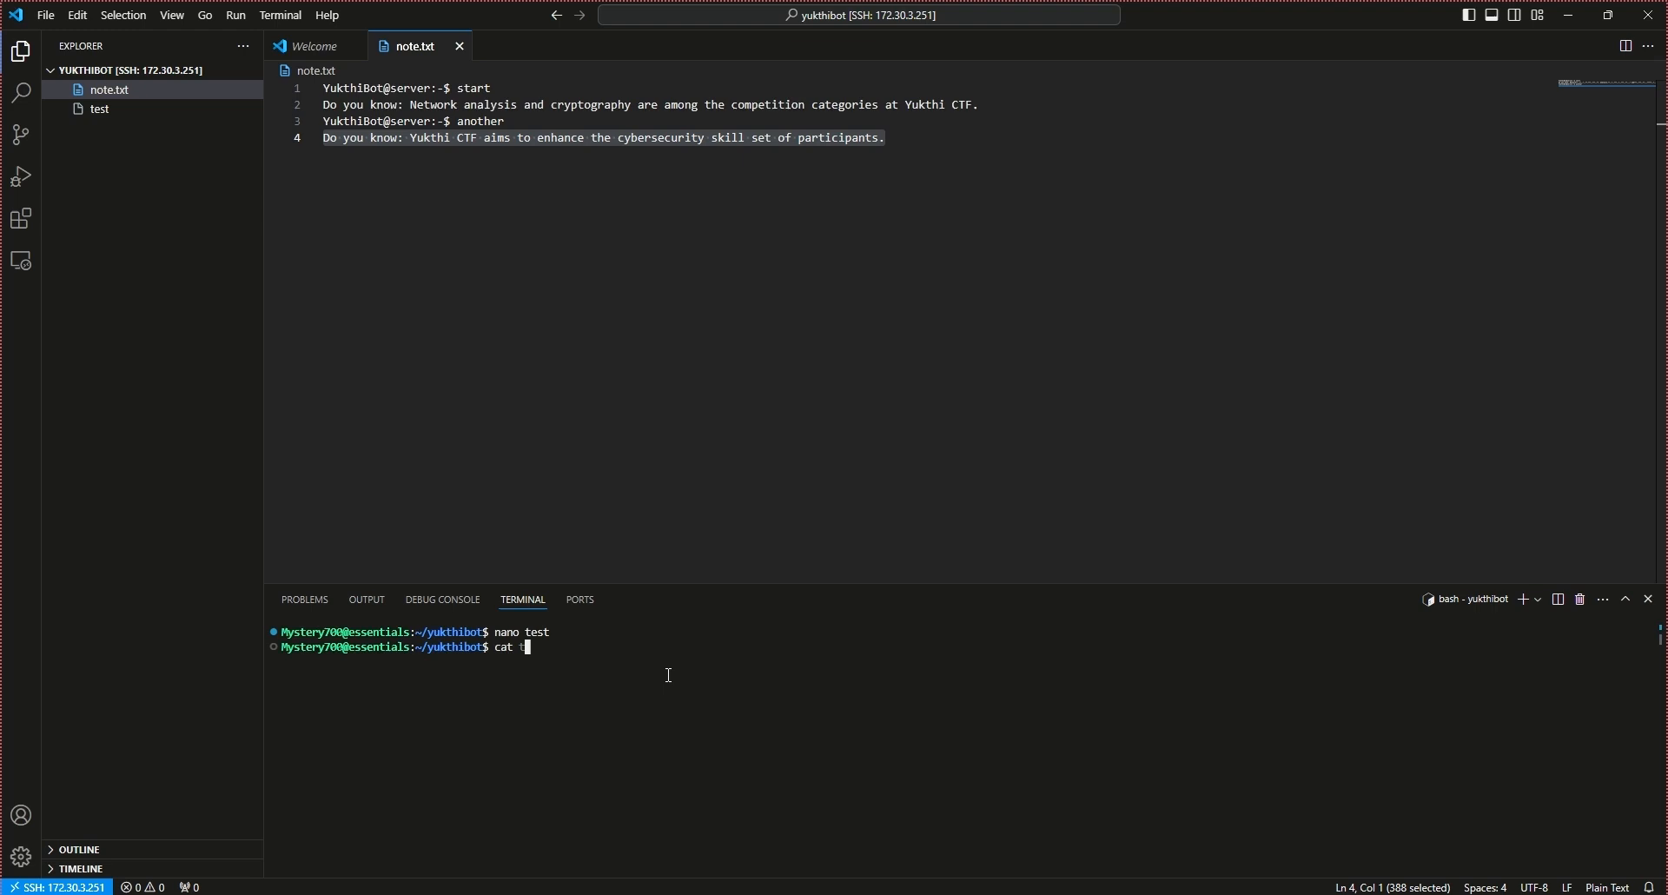
key("enter")
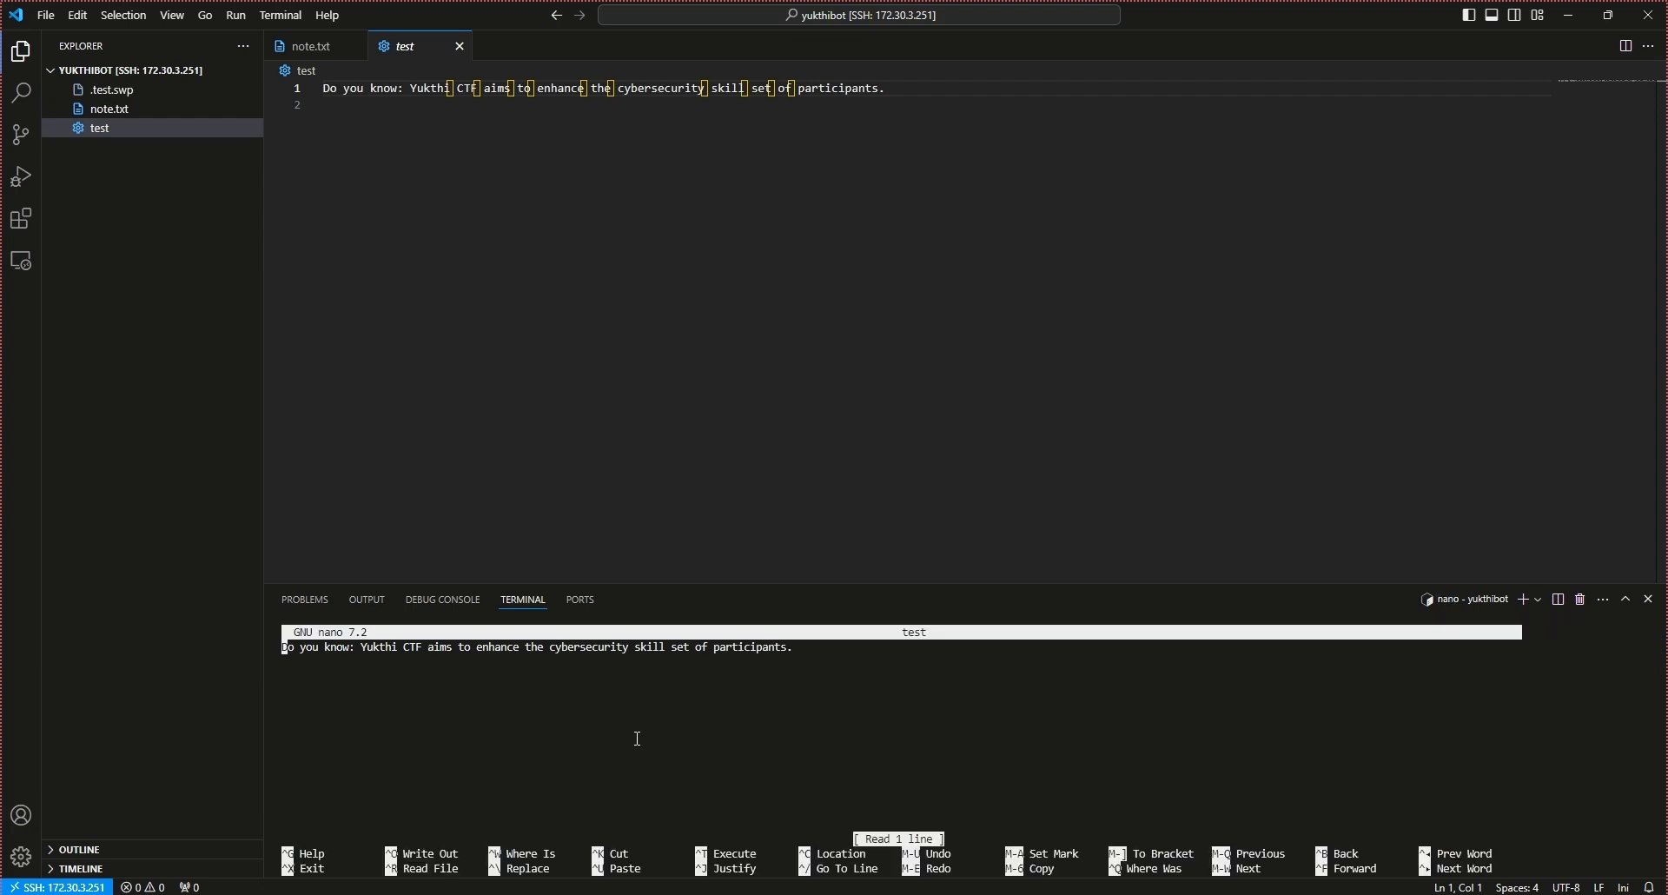
Step: Exit nano to reveal the zero-width characters and start a new script file
key("ctrl+x")
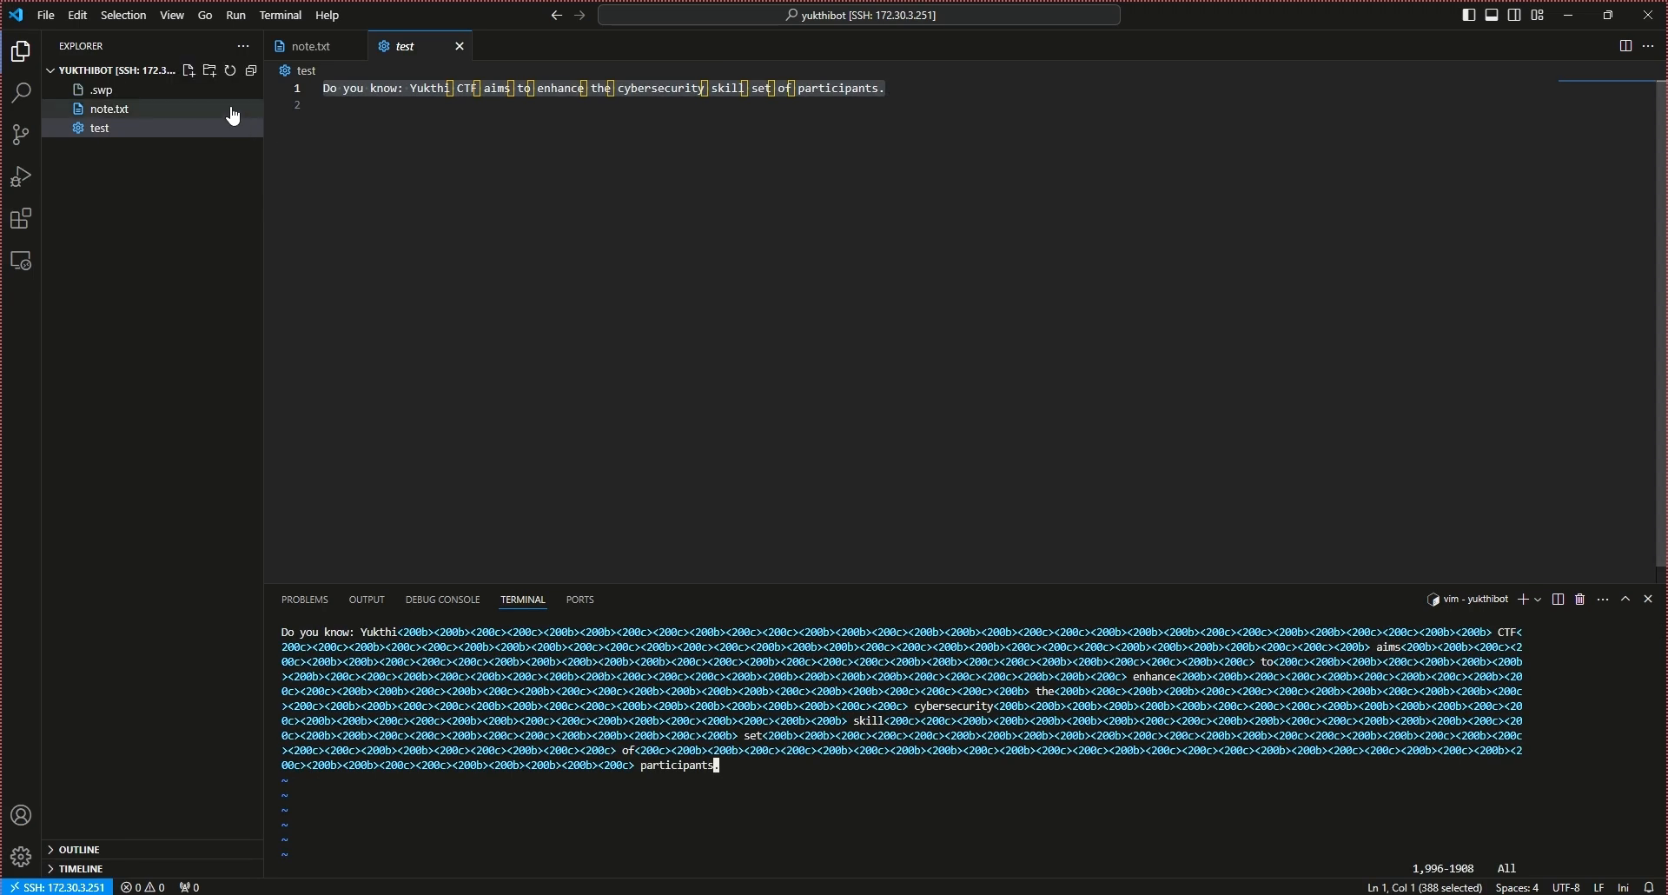
left_click(188, 71)
type("from co")
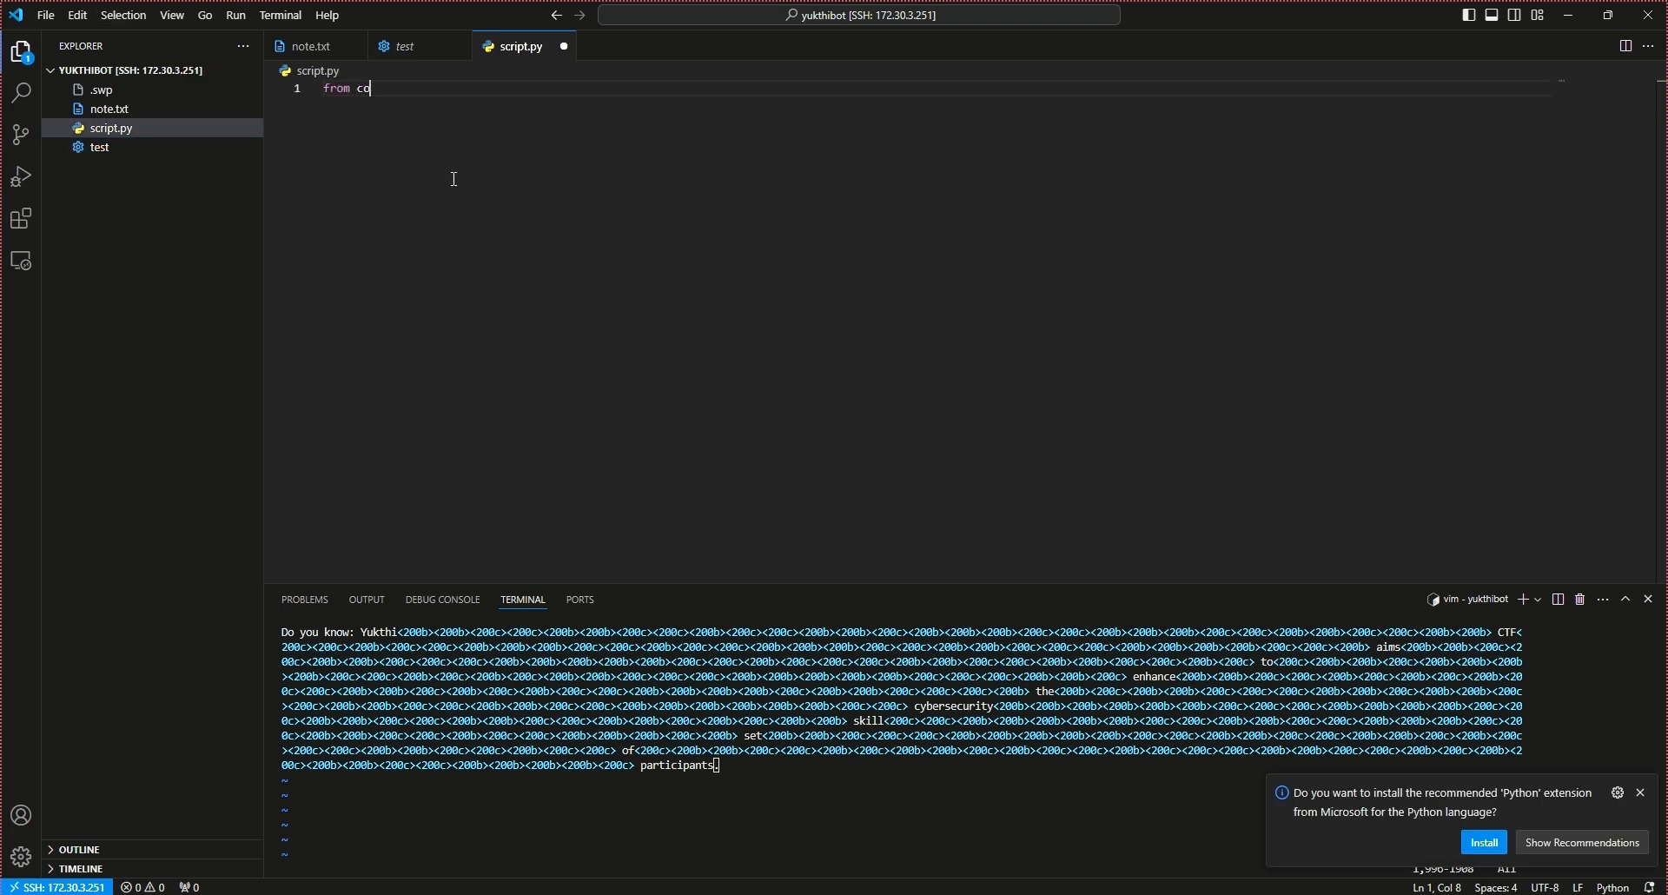
Step: Import Counter and paste the hidden-character sentence from test into the script
type("llection import Cou")
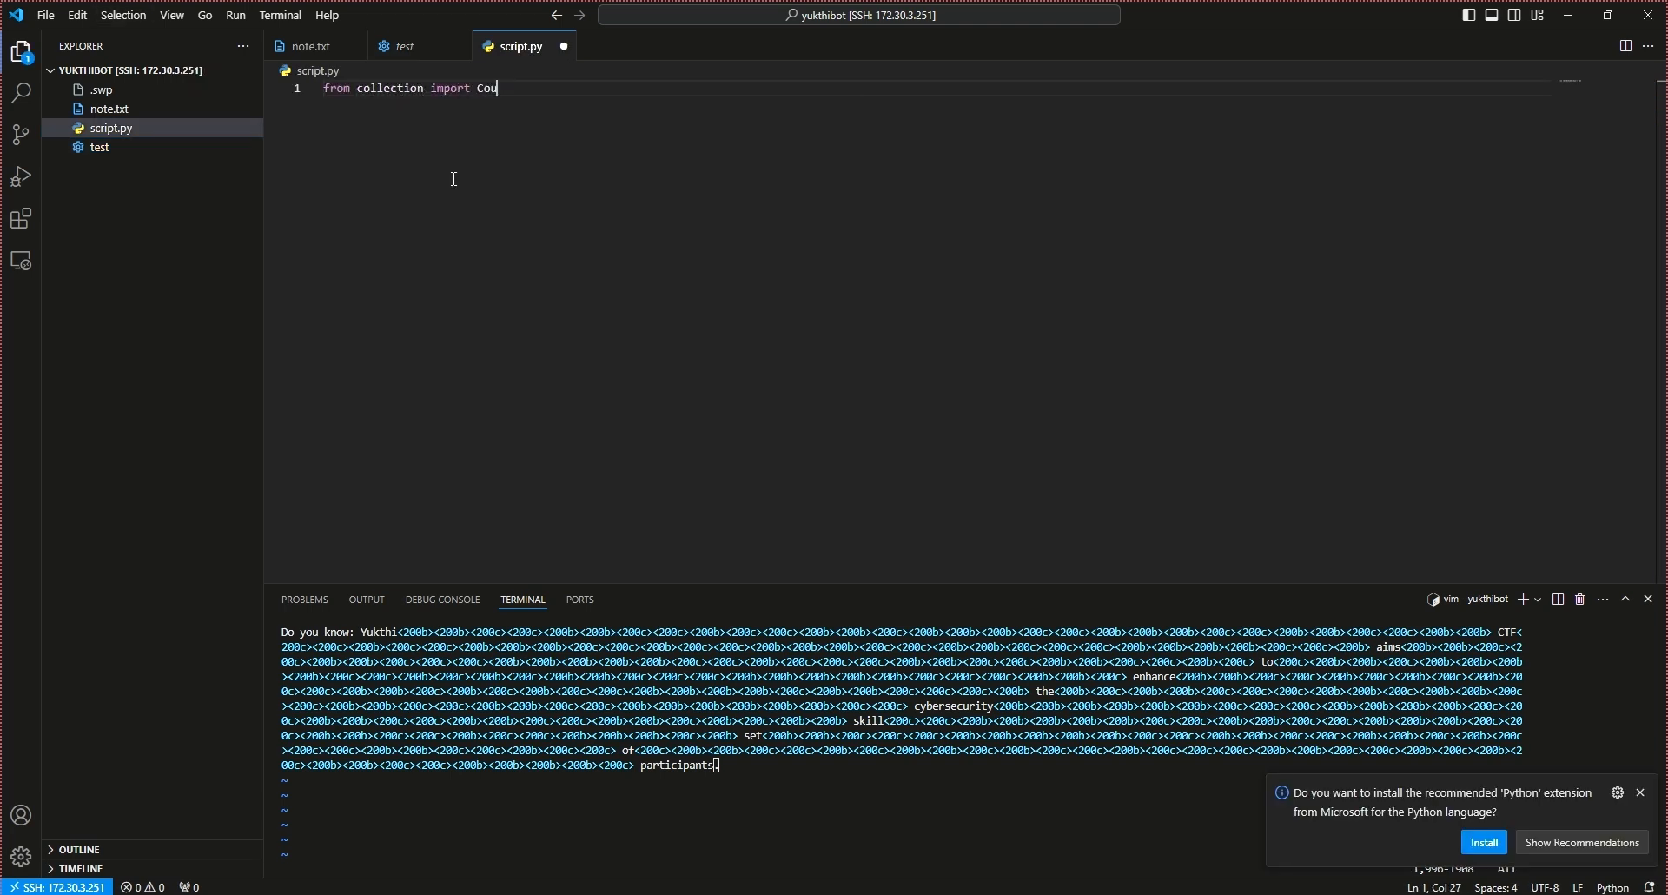
type("nter")
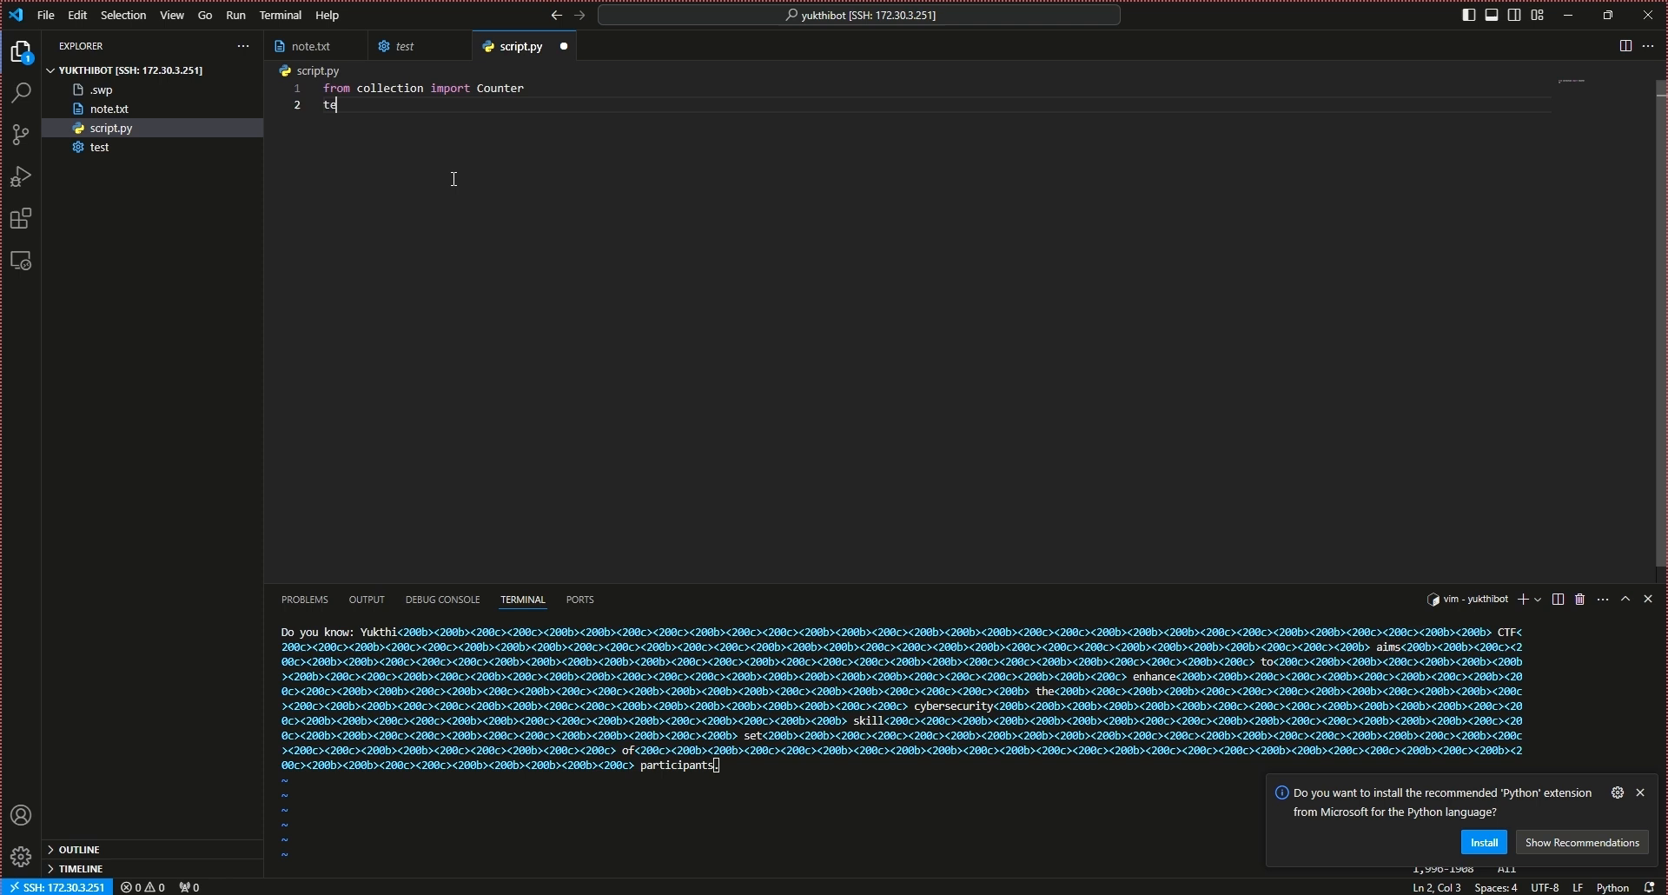
left_click(404, 46)
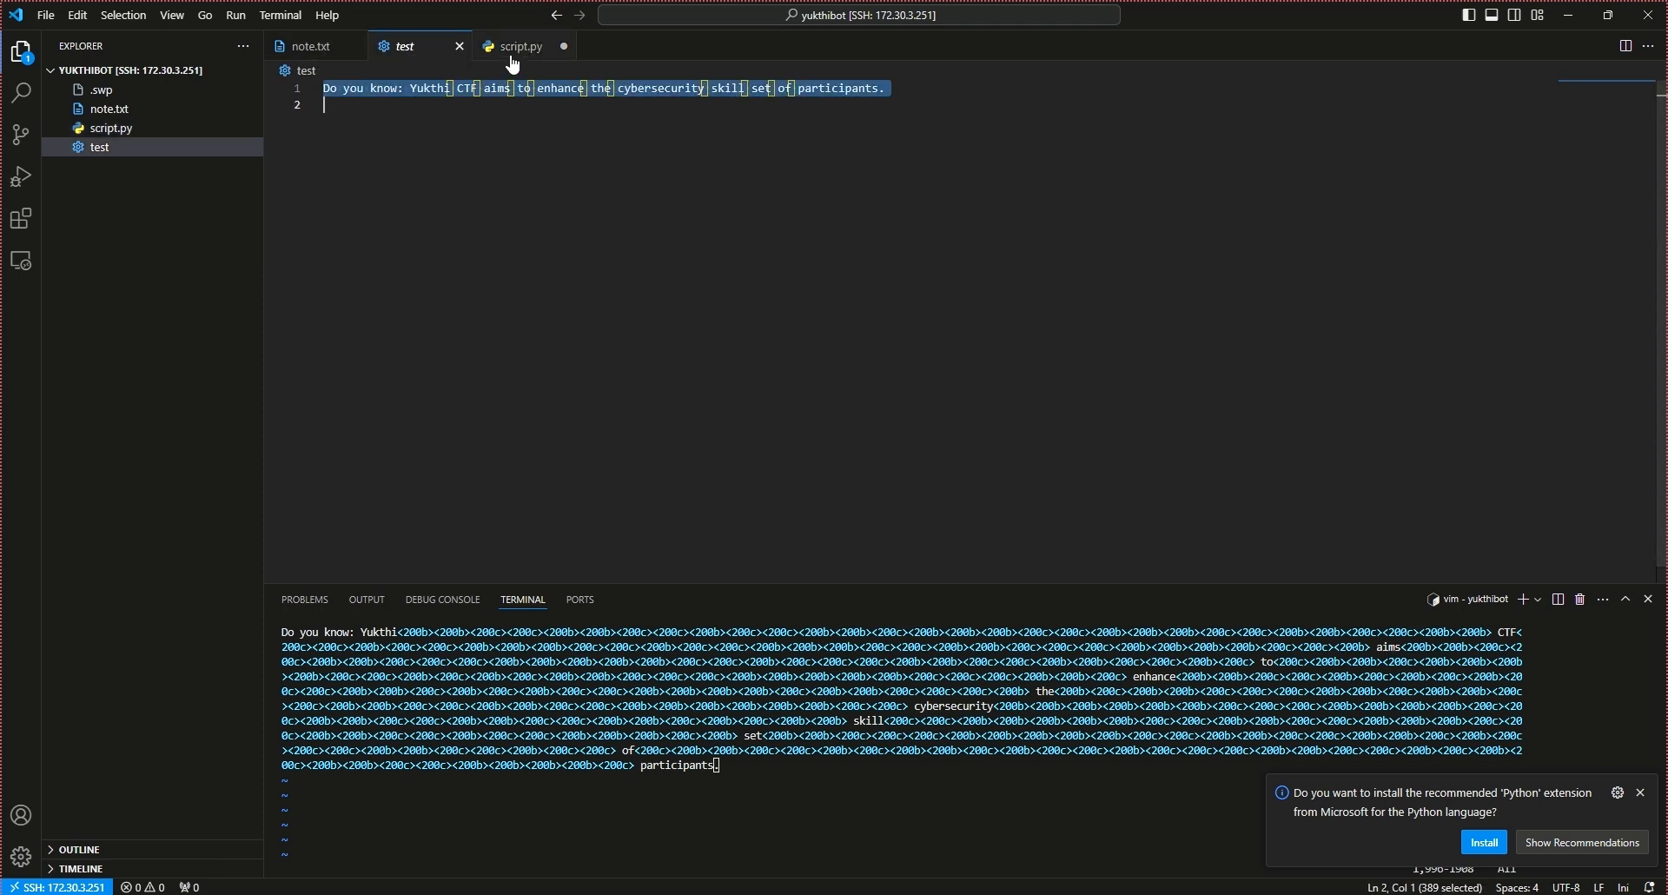
left_click(521, 46)
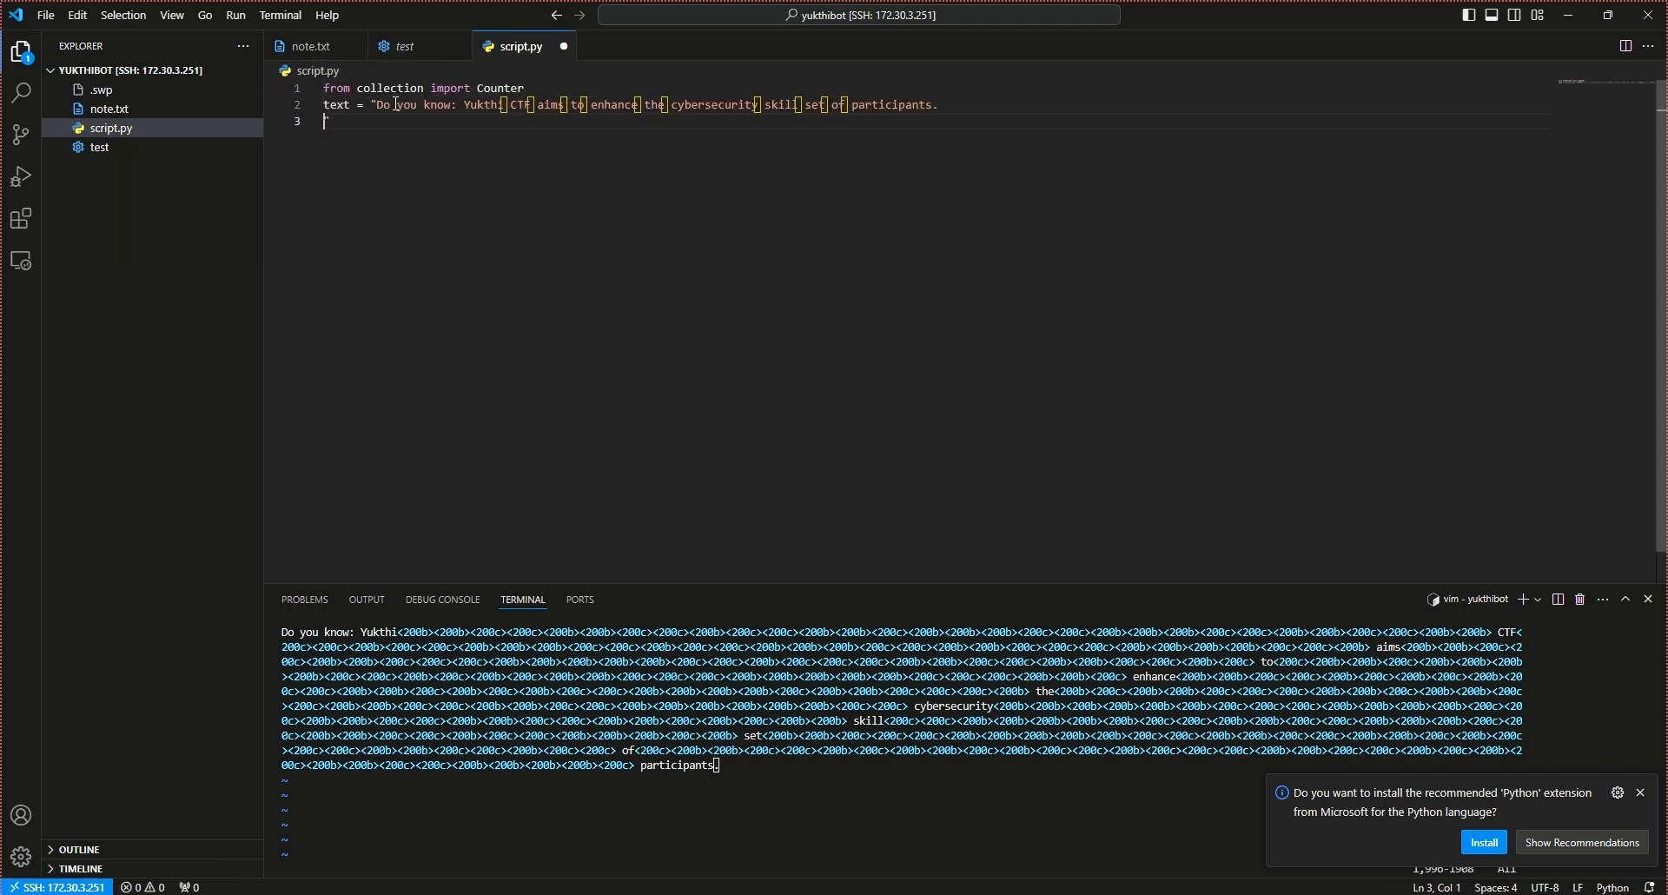
type("\"")
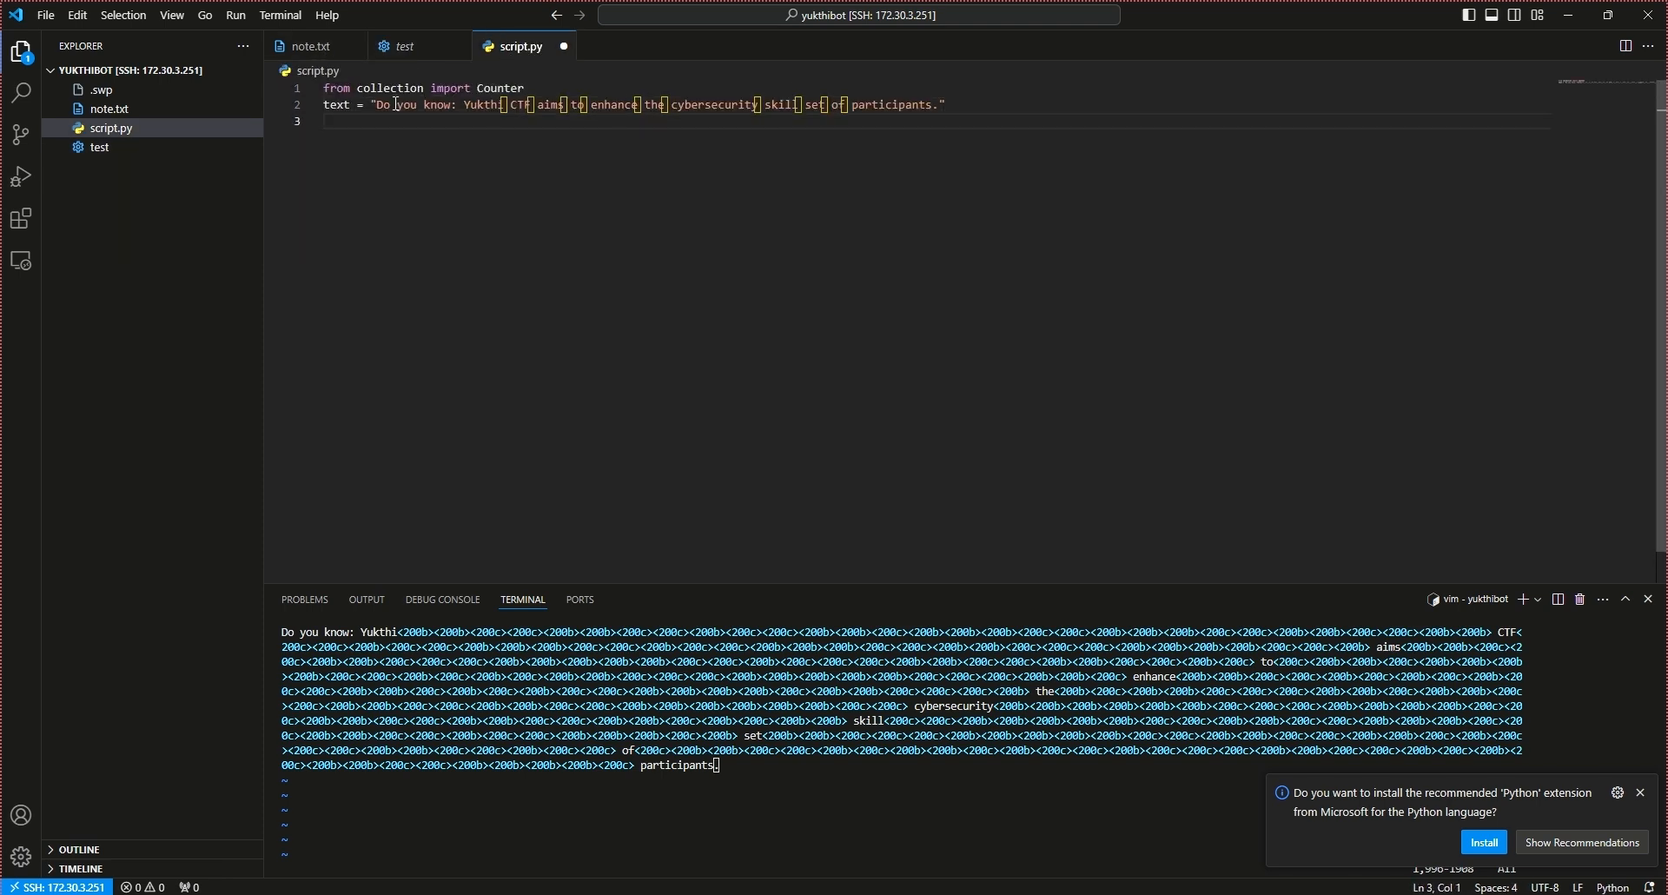
Step: Add a Counter, an empty list, and a loop checking for \u200b and \u200c
type("c = Counter(ste)")
type("space=\"")
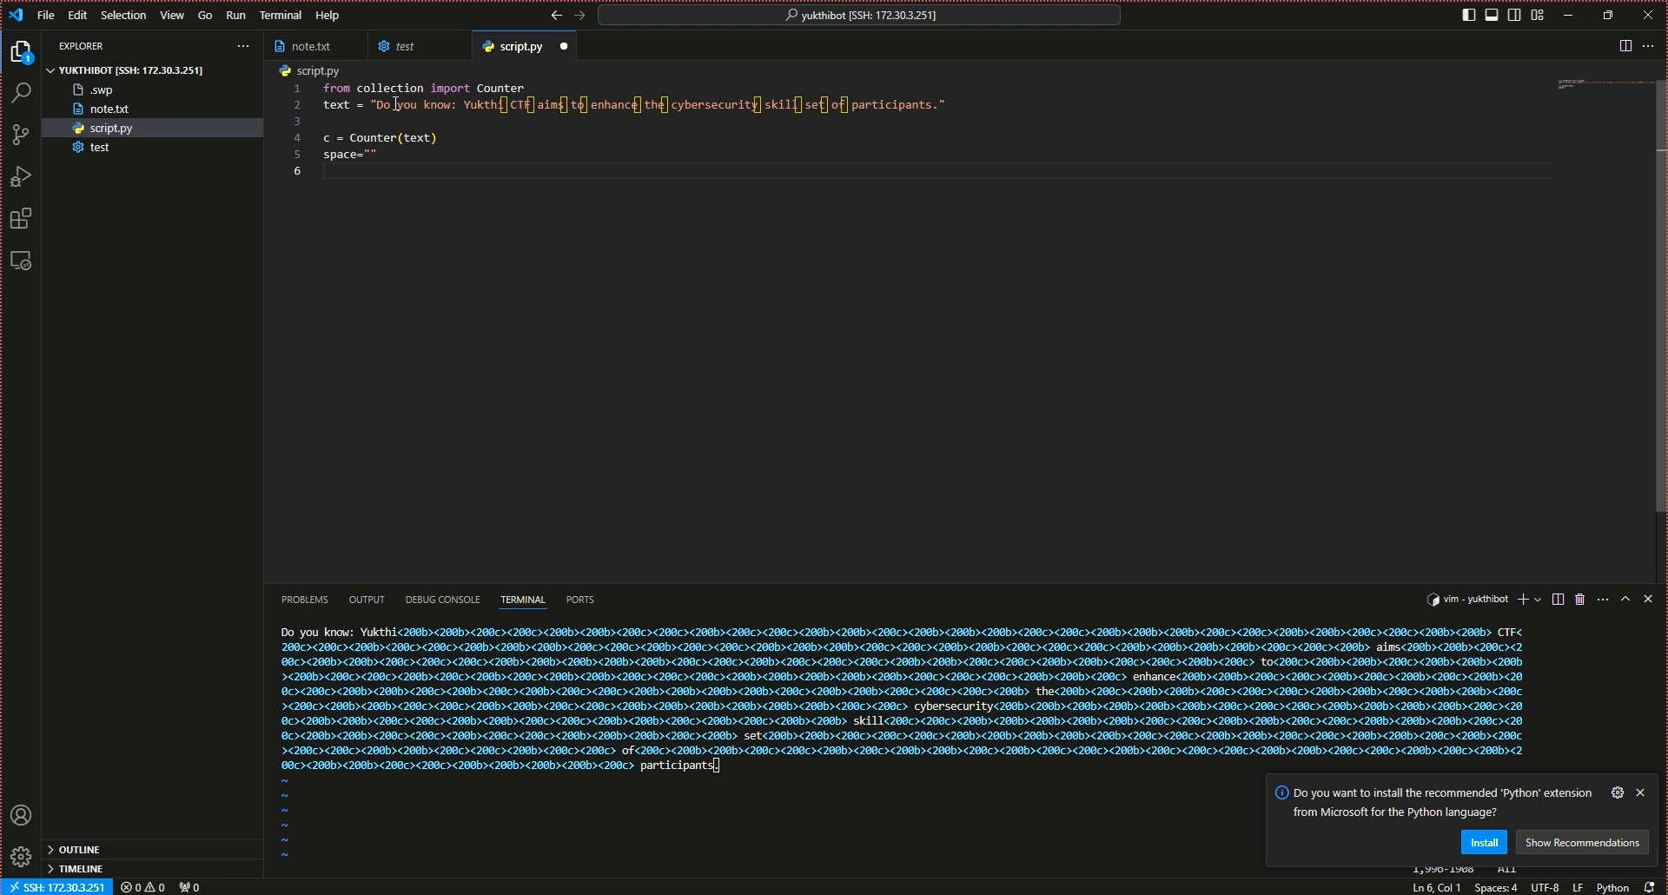
type("l=[]")
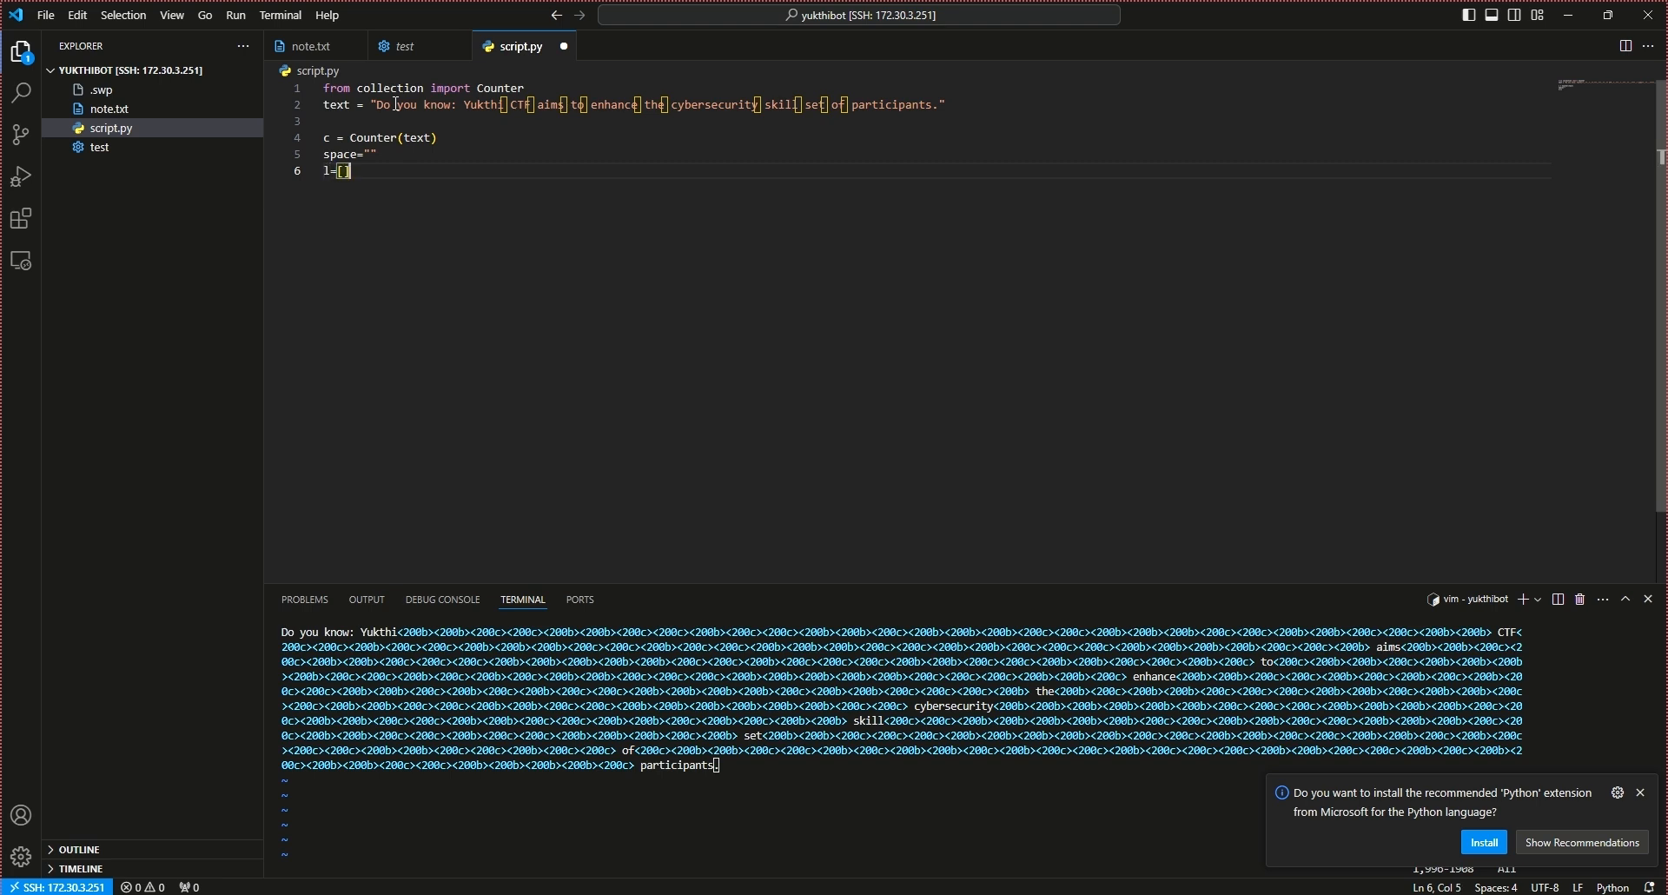
type("for i in text:")
type("if i ==\"")
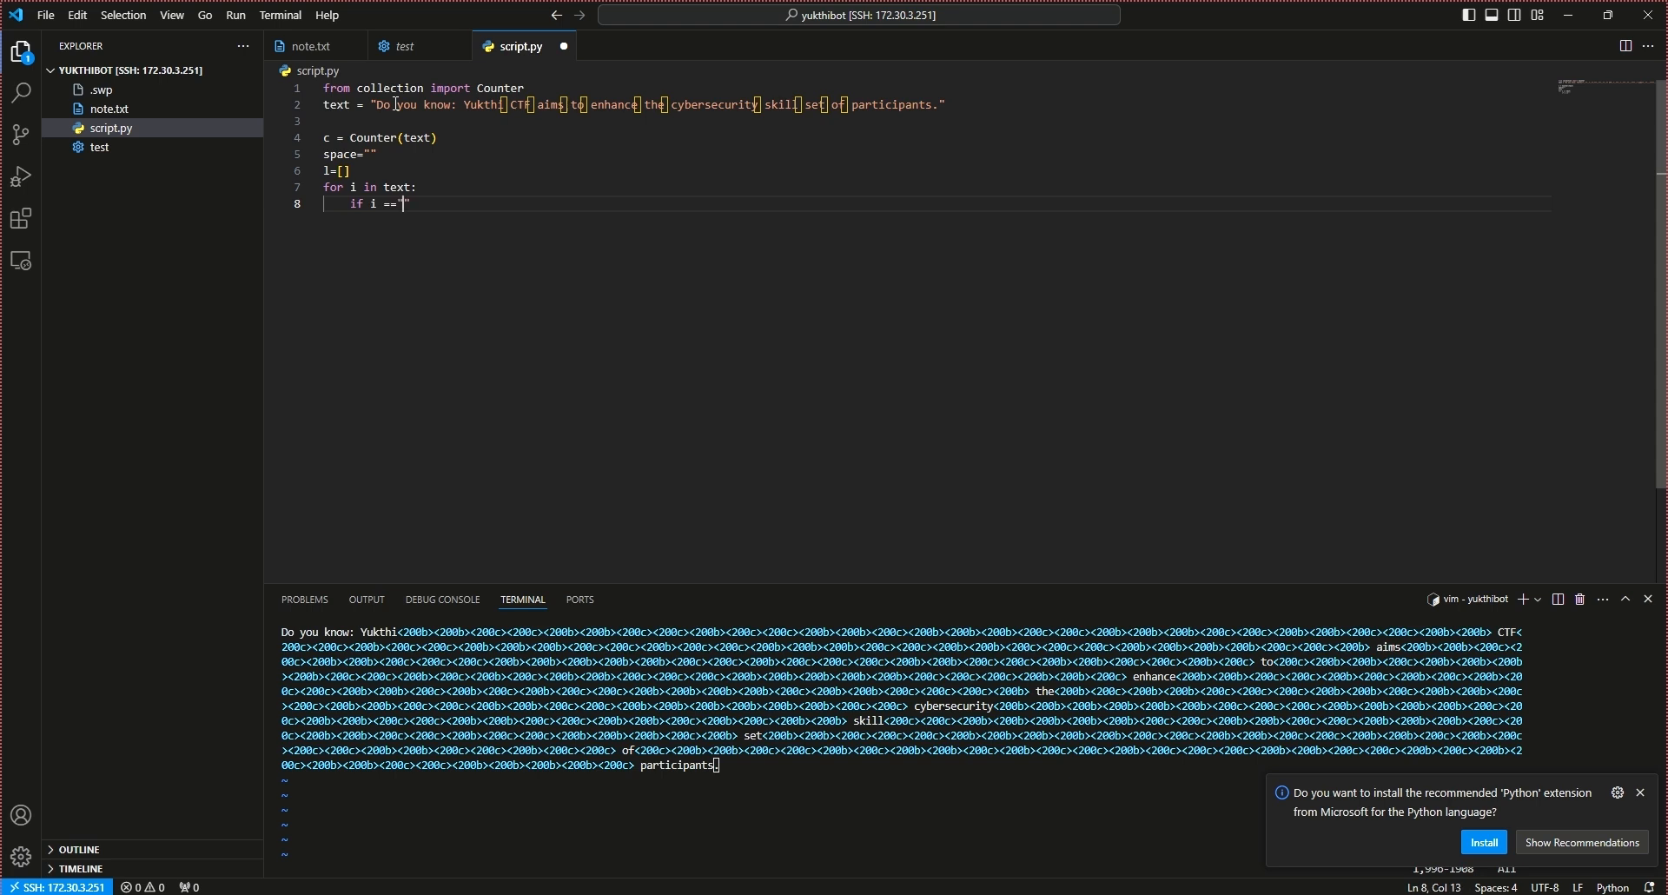
type("\\u200b")
type("elif")
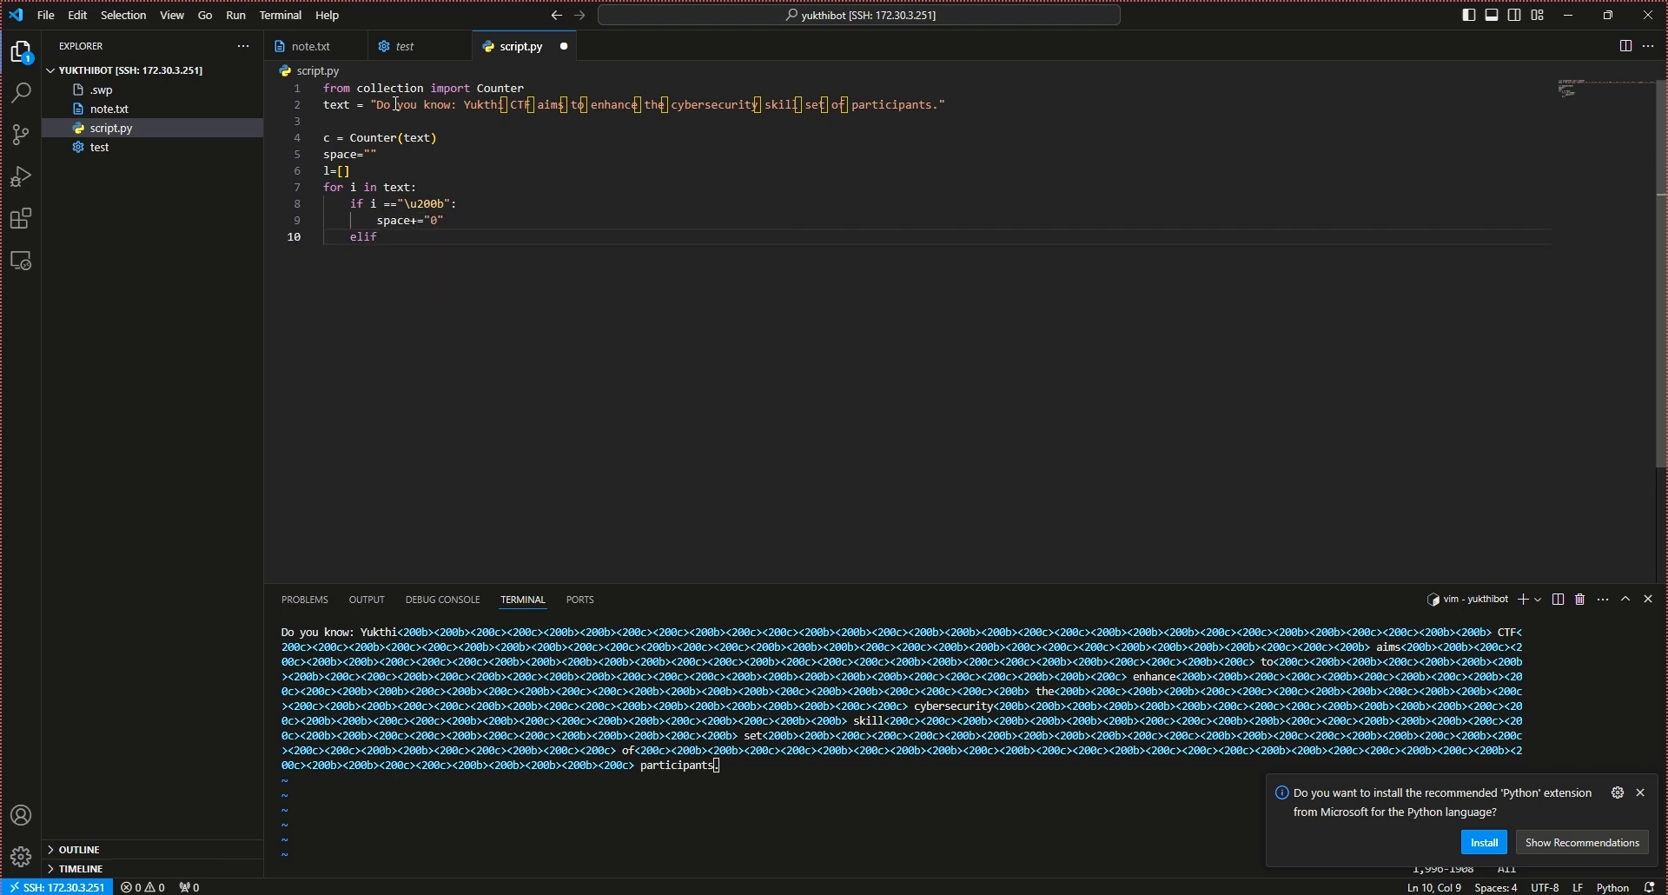
type("i ==\"\\u200c\":")
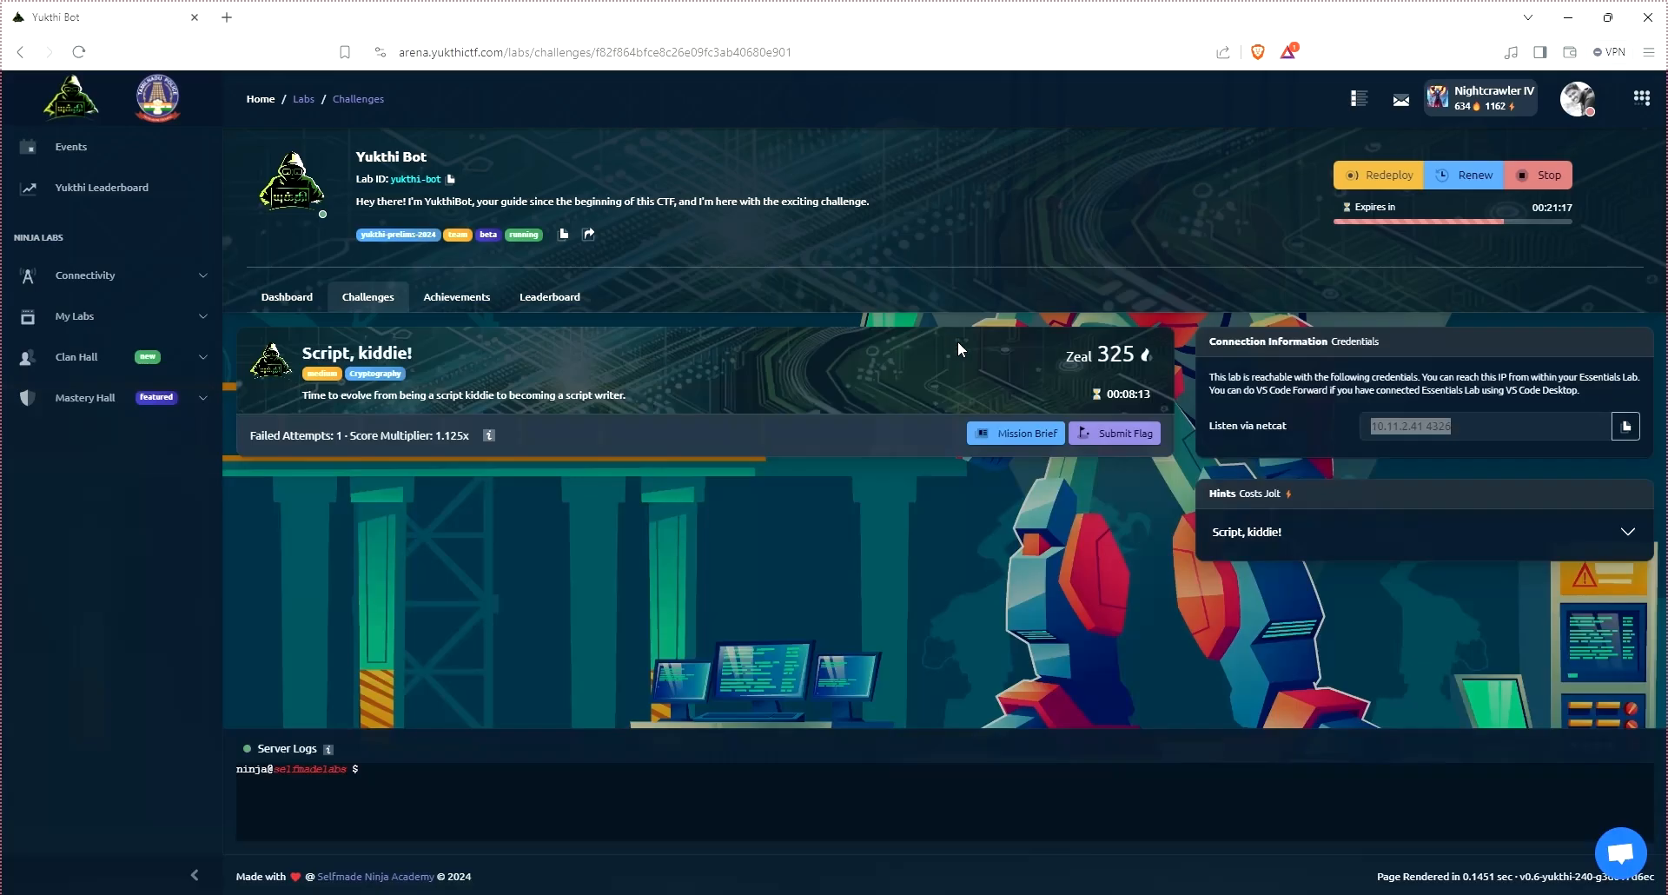
Step: Open the Submit Flag form on the Script, kiddie! challenge
left_click(1115, 432)
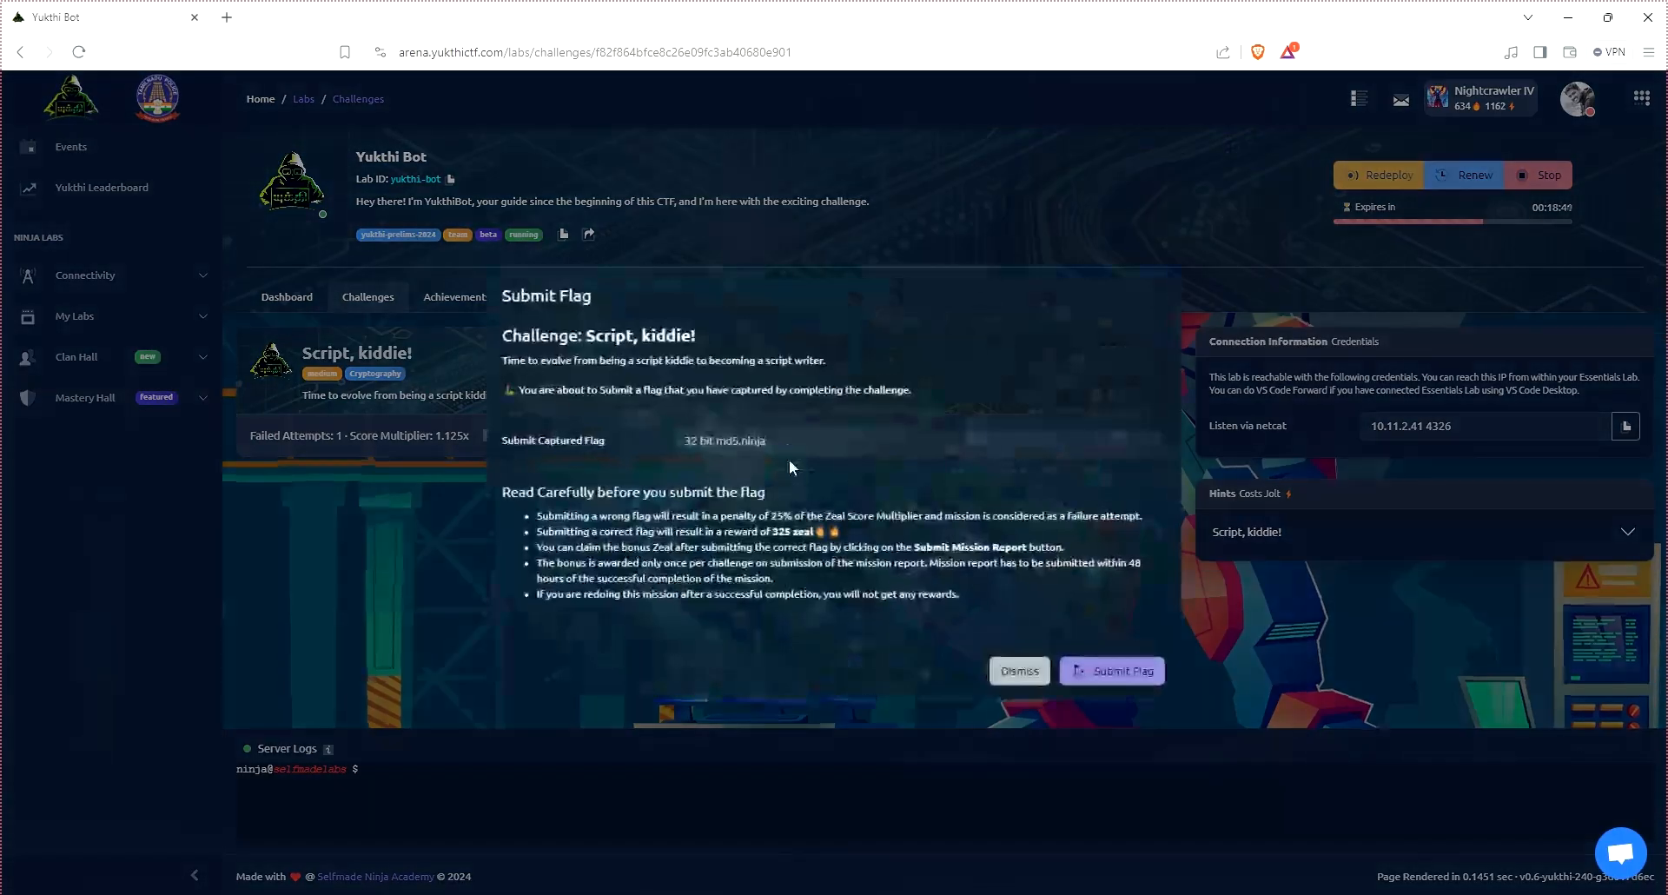